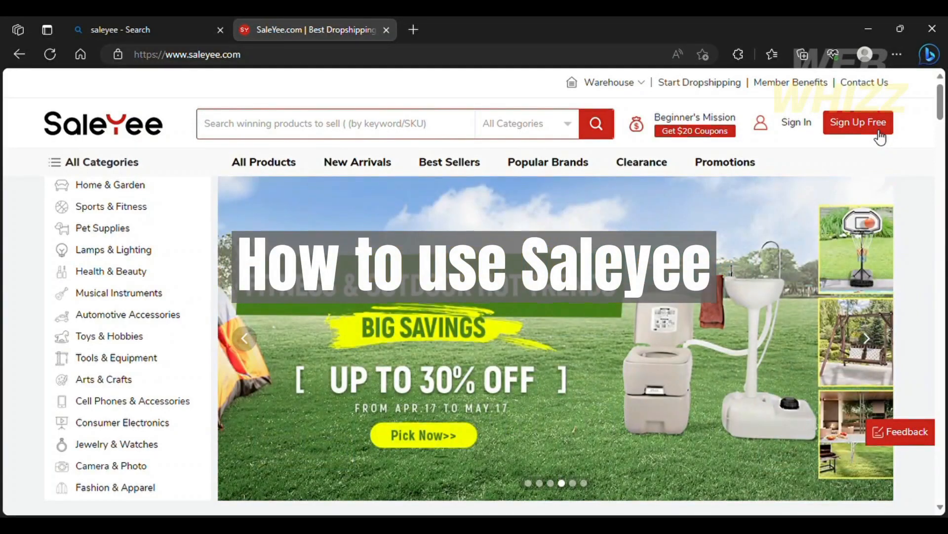
- Click repeatedly on the same spot of the SaleYee home page
left_click(866, 338)
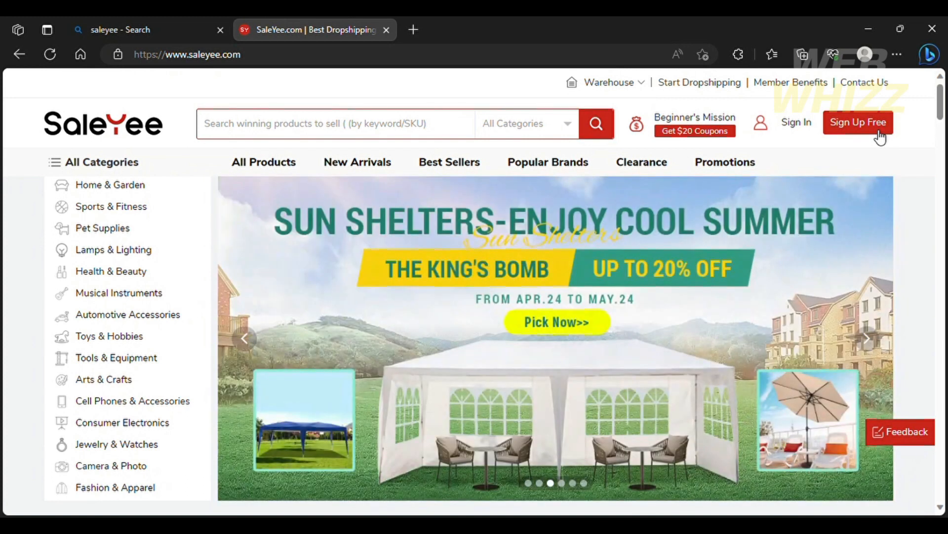
left_click(867, 337)
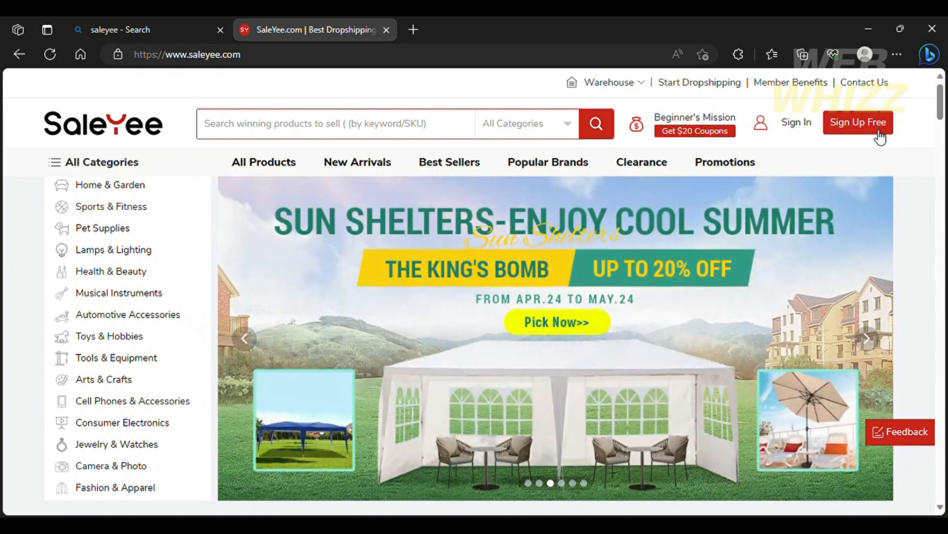
left_click(867, 338)
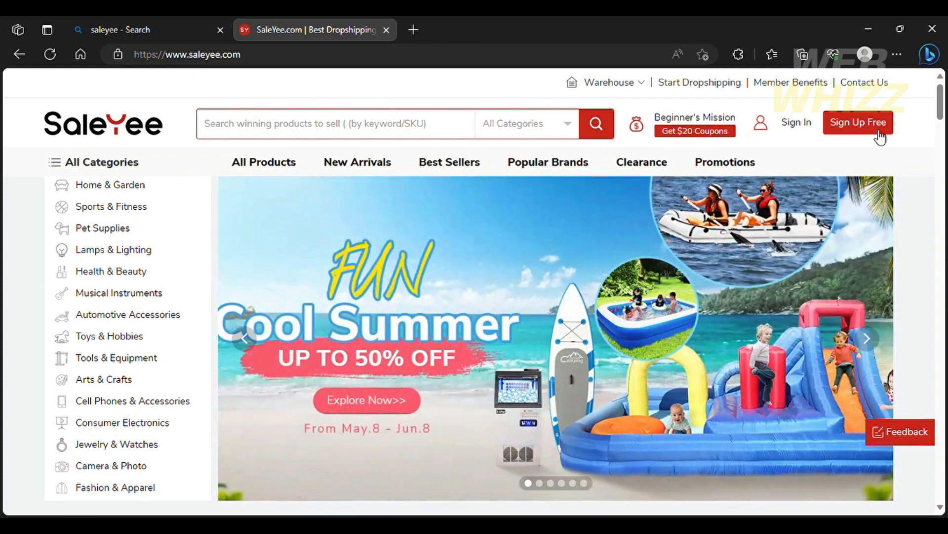
left_click(867, 338)
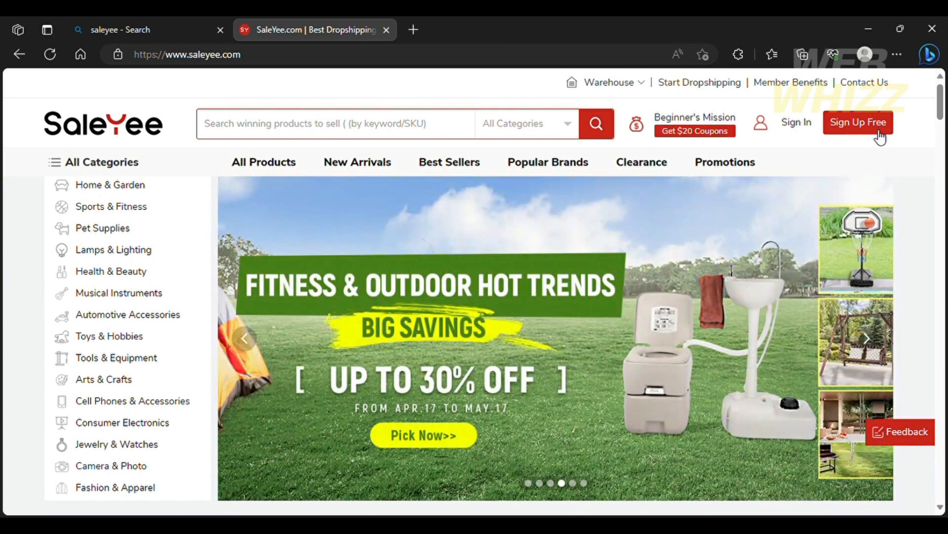
left_click(866, 337)
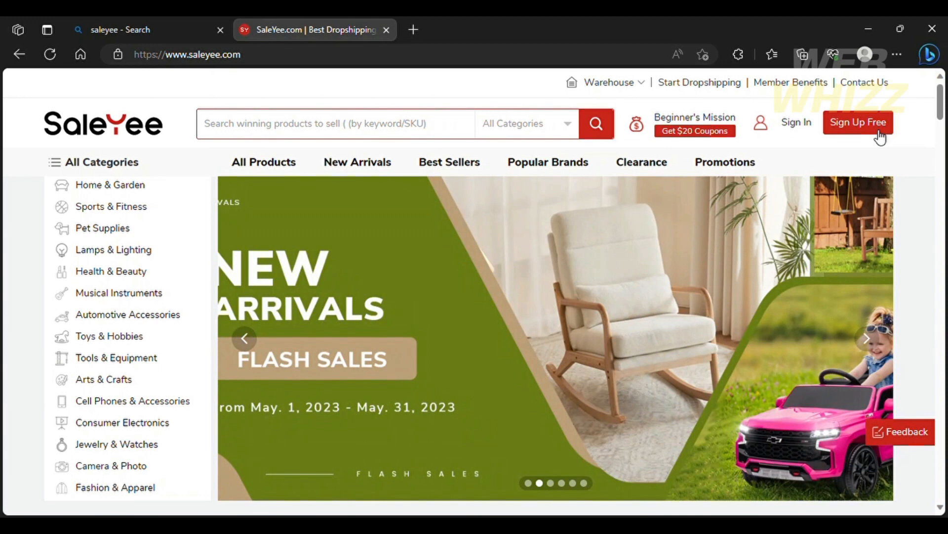
left_click(867, 338)
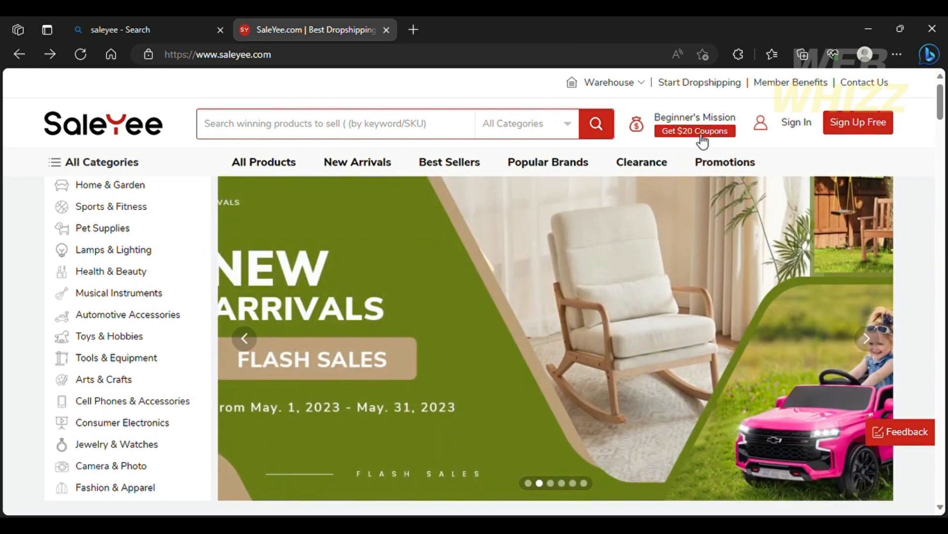
left_click(867, 338)
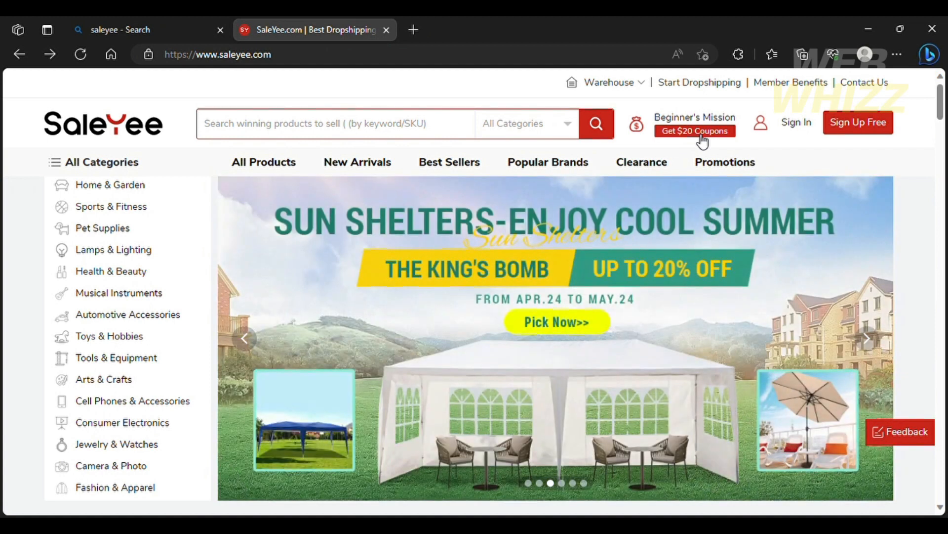
left_click(867, 338)
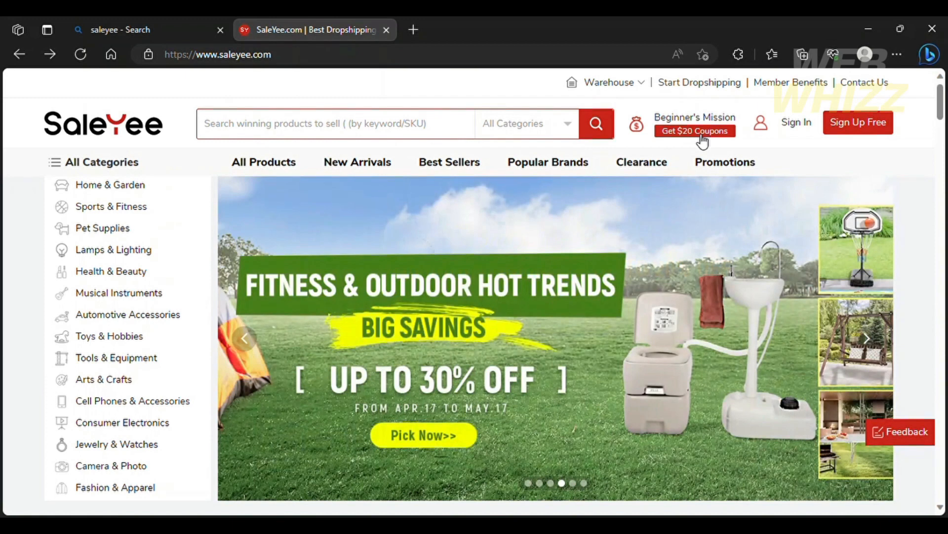
left_click(865, 338)
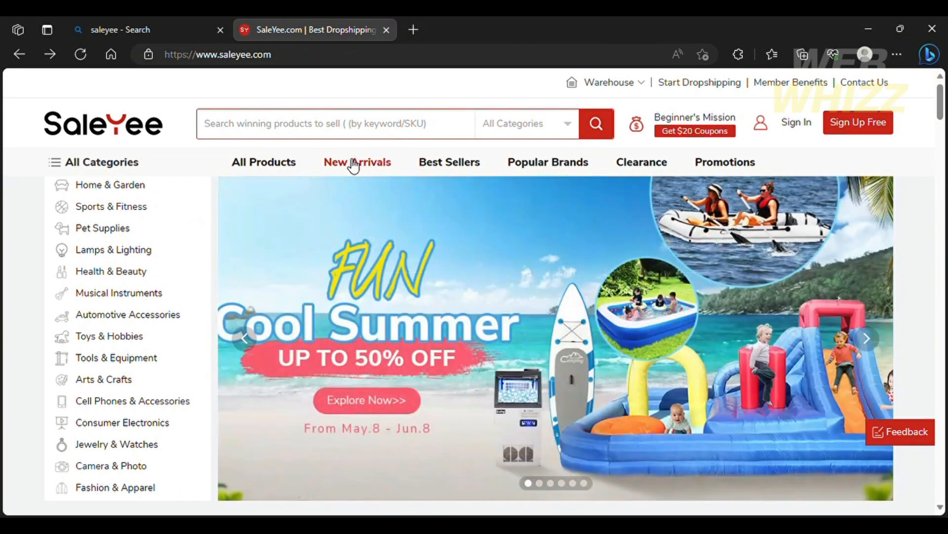
mouse_move(449, 161)
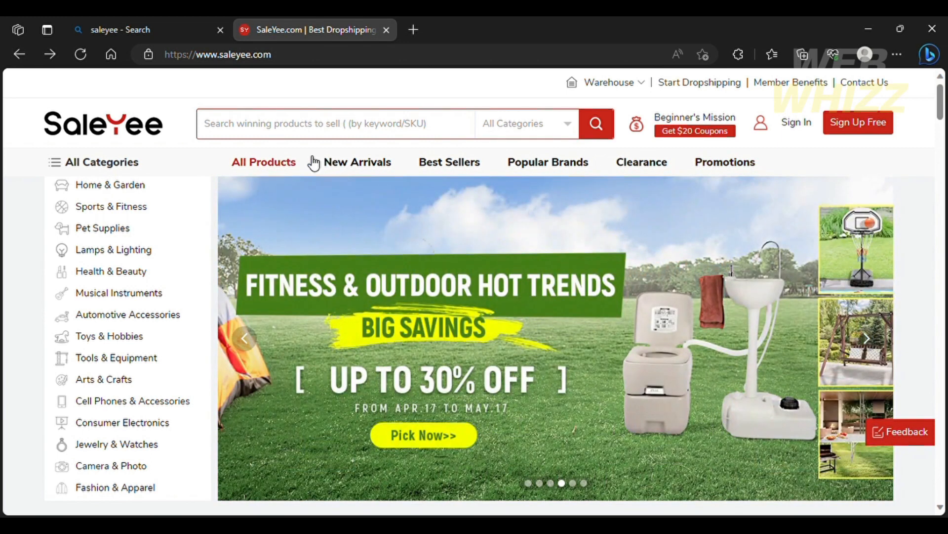
mouse_move(314, 149)
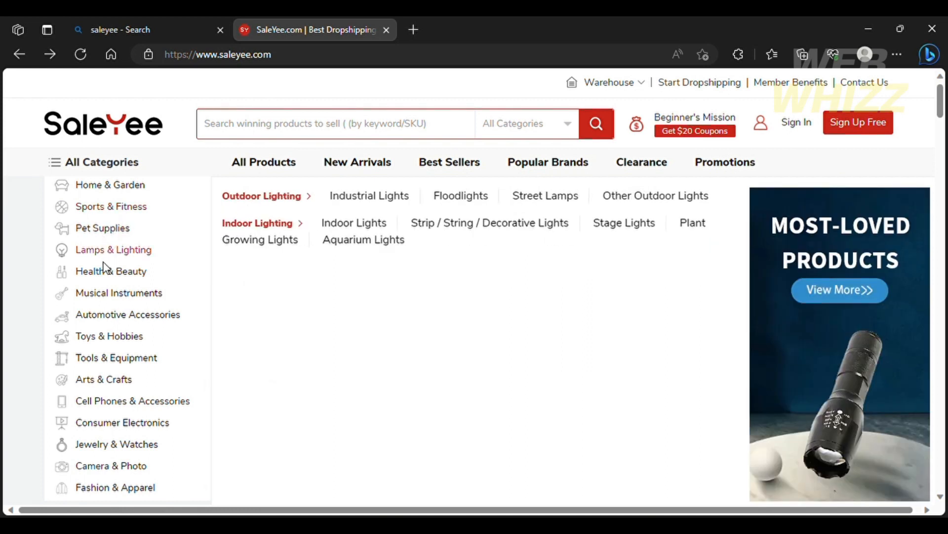
mouse_move(118, 293)
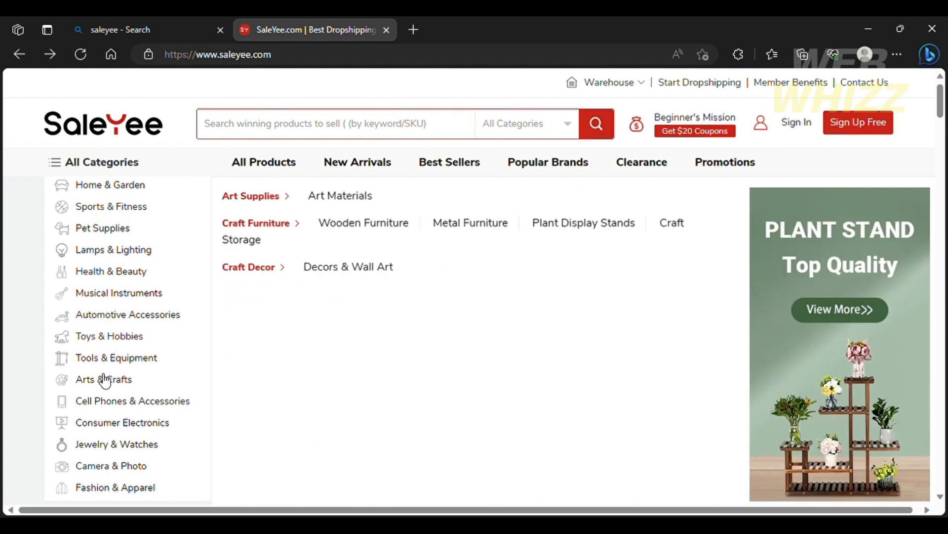
mouse_move(102, 390)
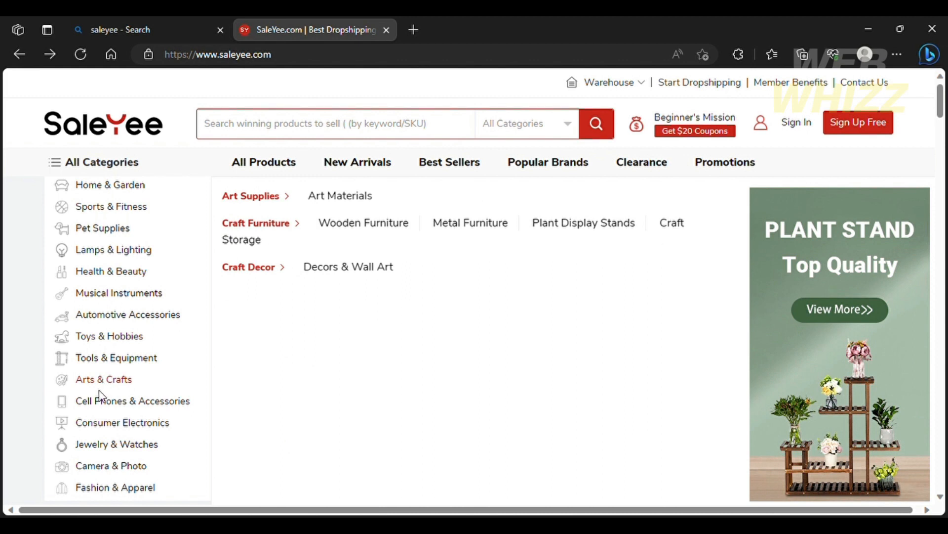
- Look over the home page, then sign up a free account with e-mail and password
scroll("down", 3)
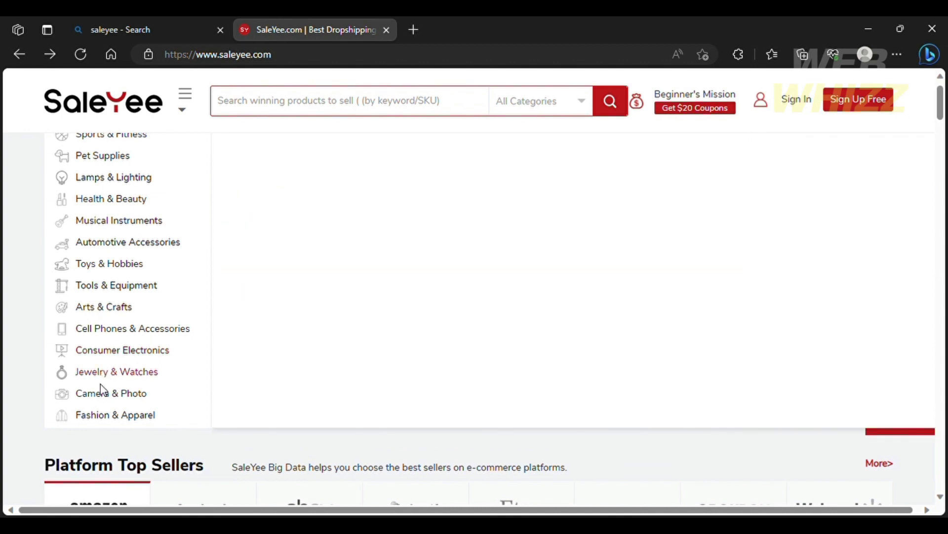
mouse_move(110, 392)
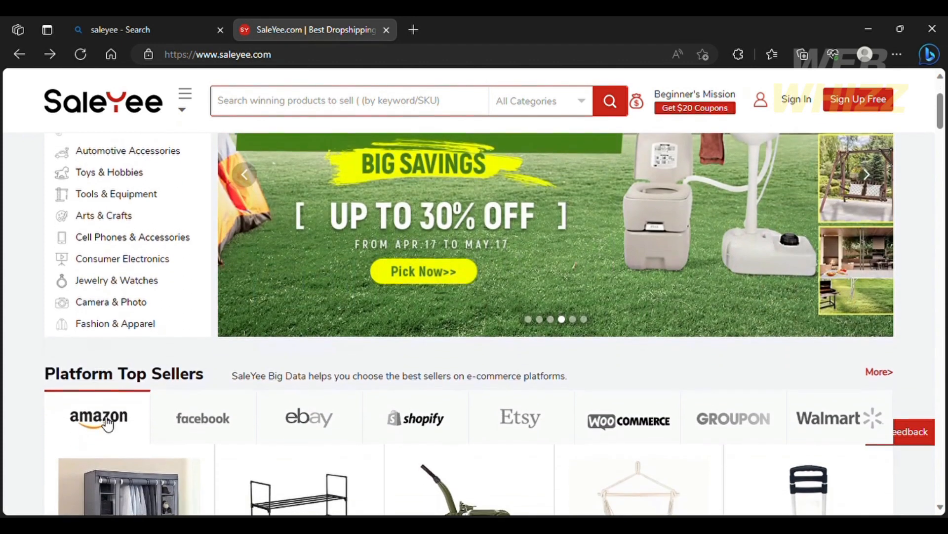
scroll("down", 3)
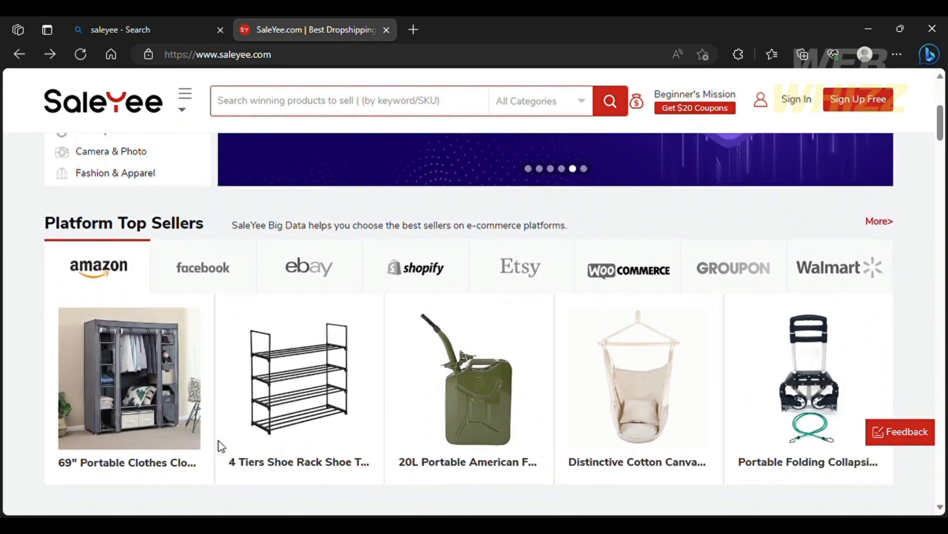
scroll("down", 3)
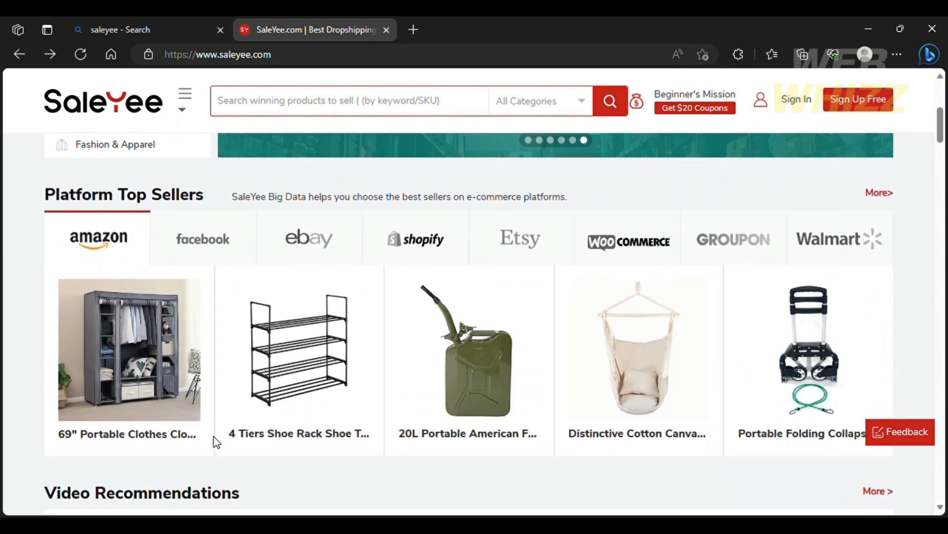
mouse_move(200, 413)
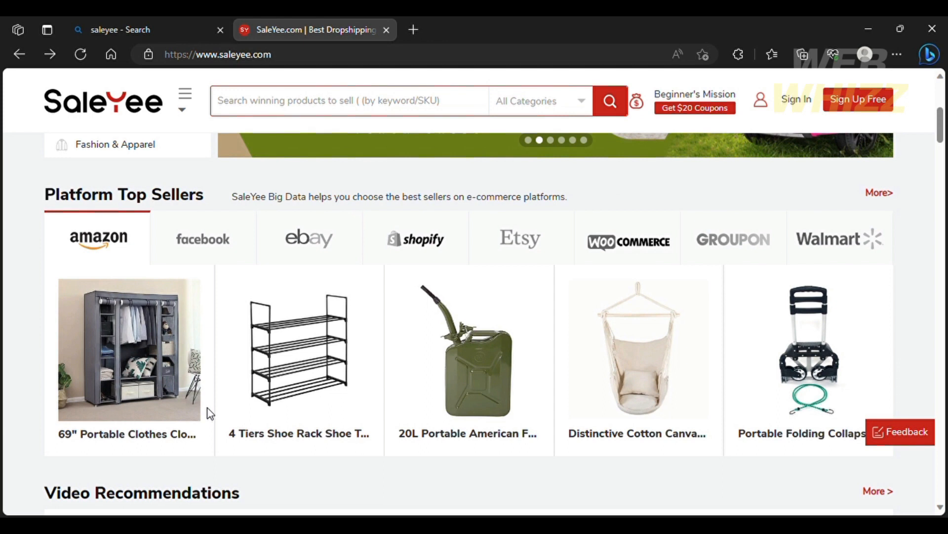
mouse_move(599, 335)
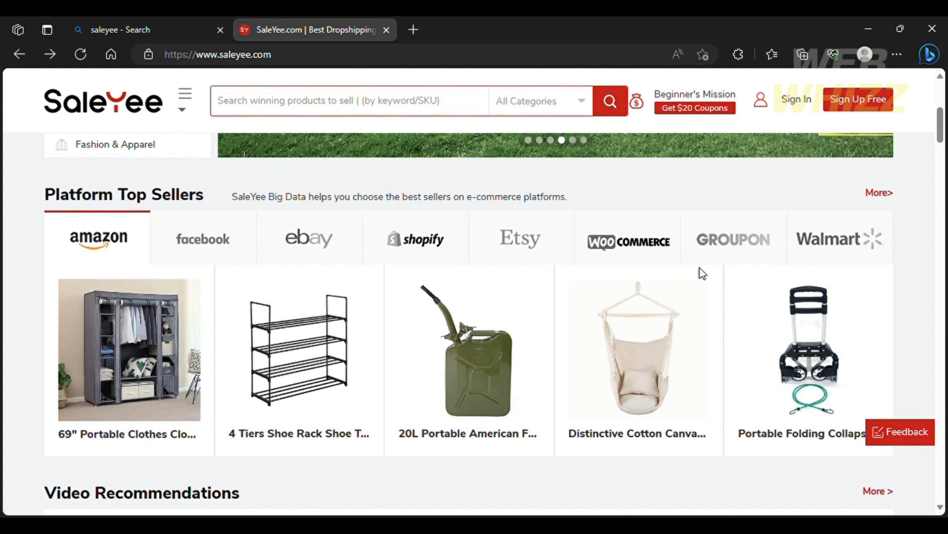
scroll("up", 3)
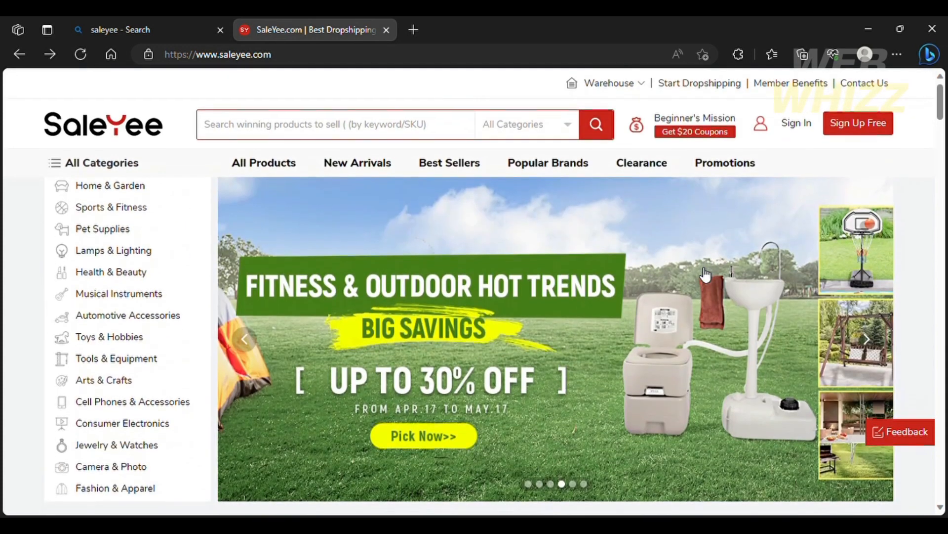
scroll("down", 3)
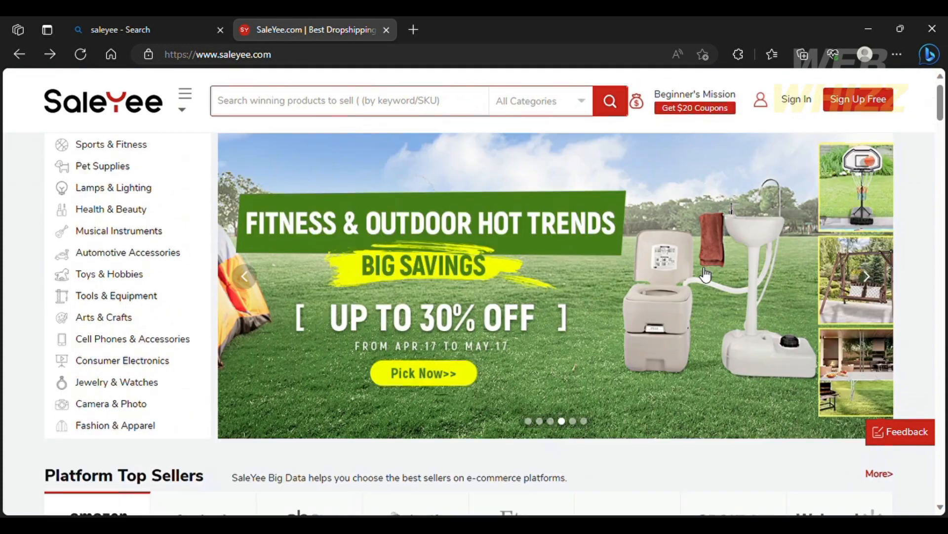
scroll("down", 3)
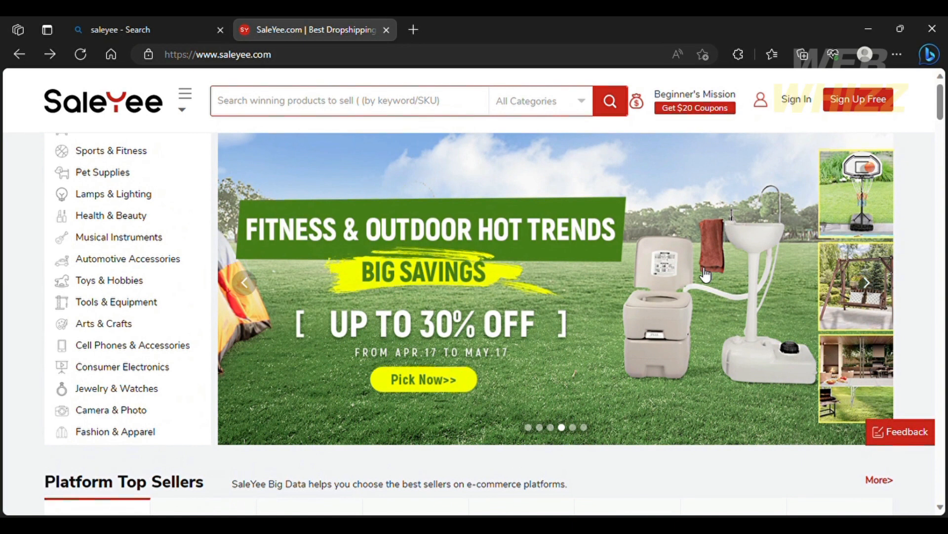
mouse_move(839, 147)
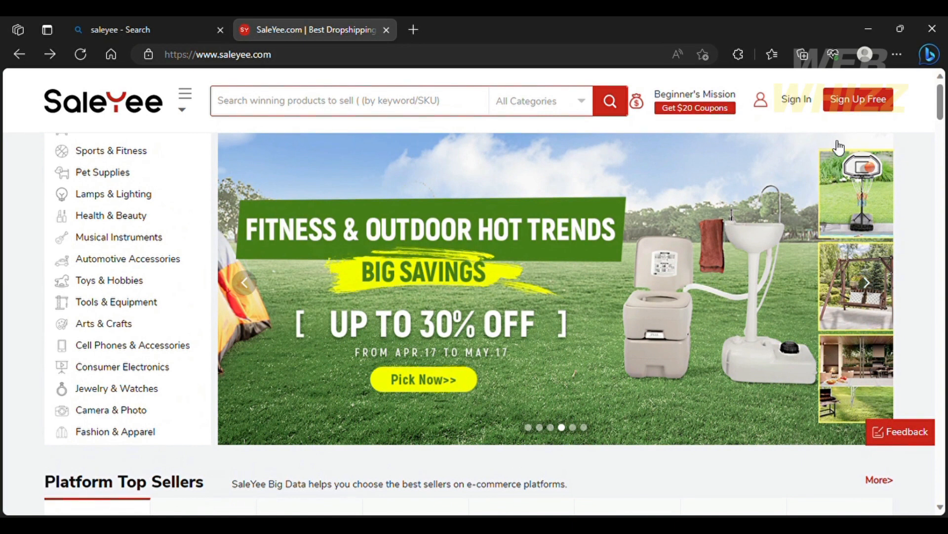
mouse_move(858, 115)
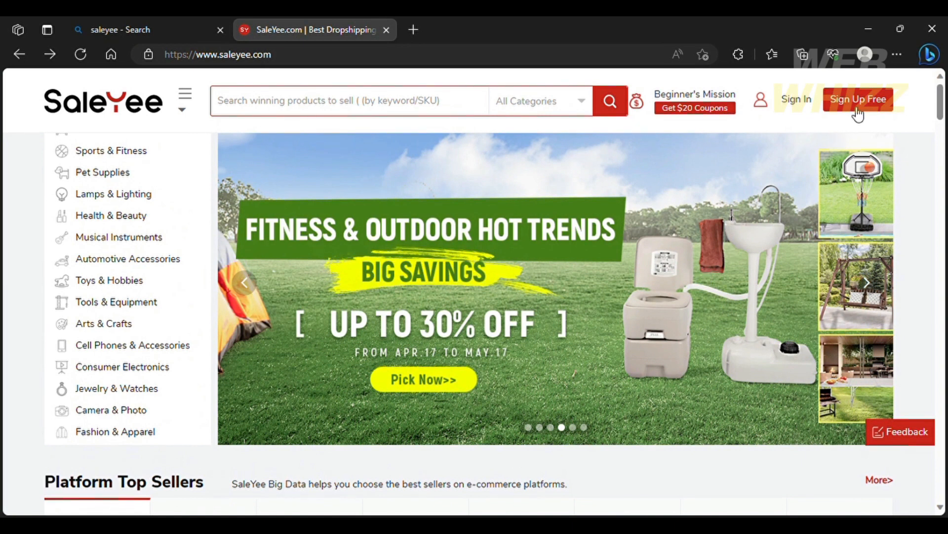
left_click(857, 99)
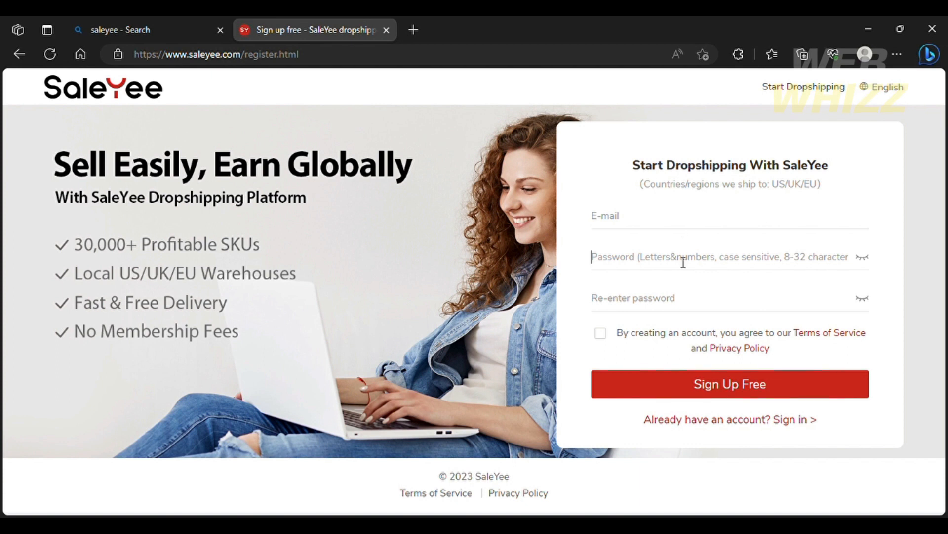
mouse_move(867, 293)
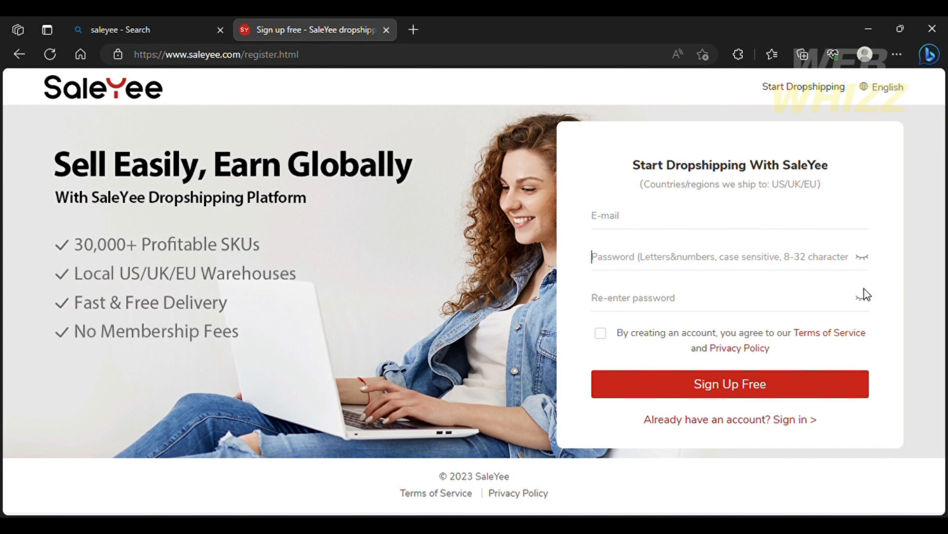
mouse_move(689, 388)
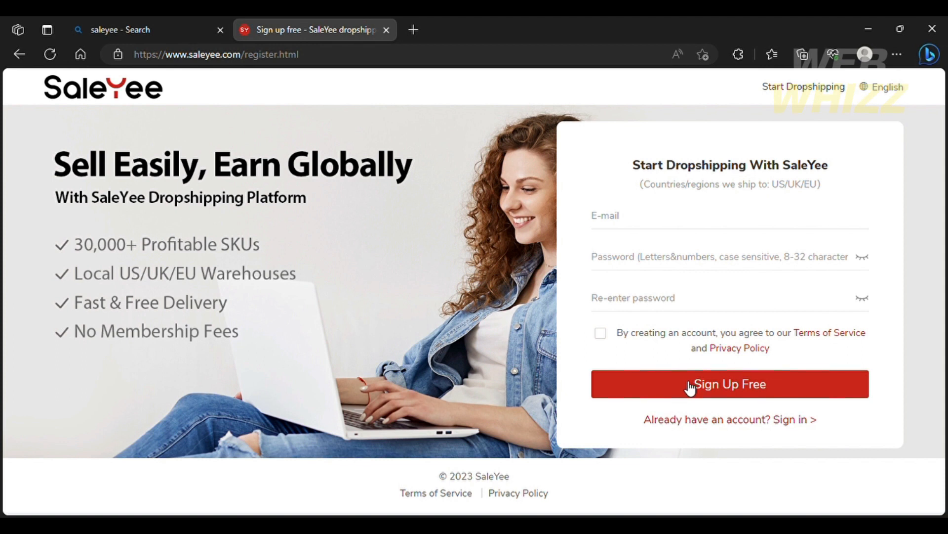
left_click(729, 383)
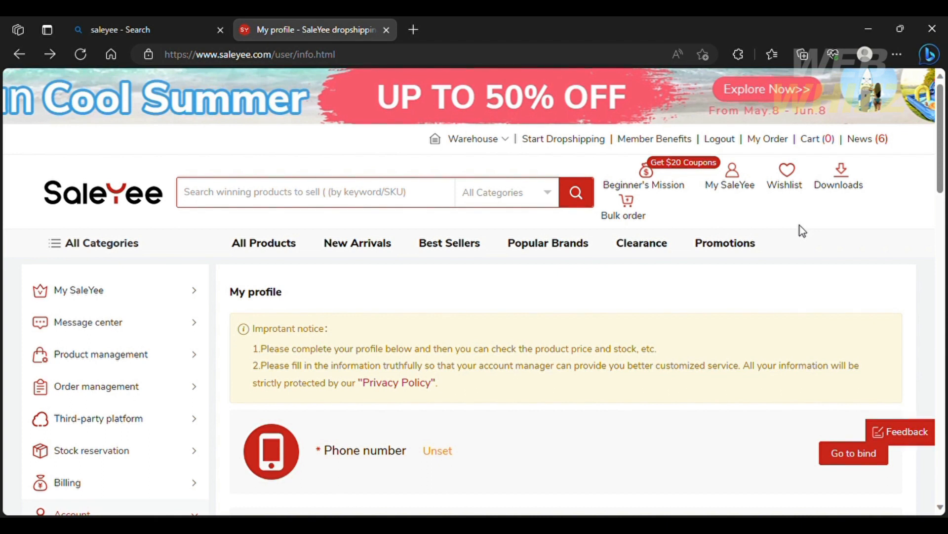
scroll("down", 3)
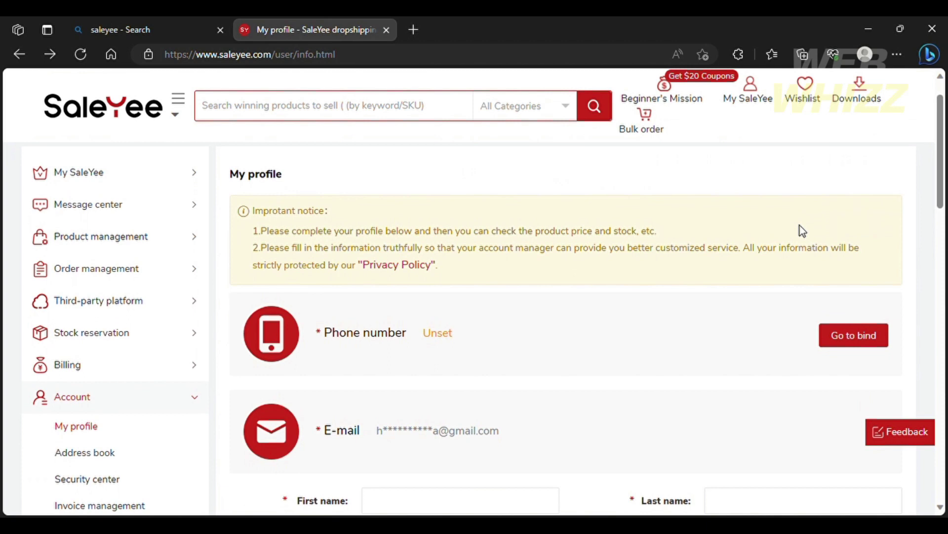
scroll("down", 3)
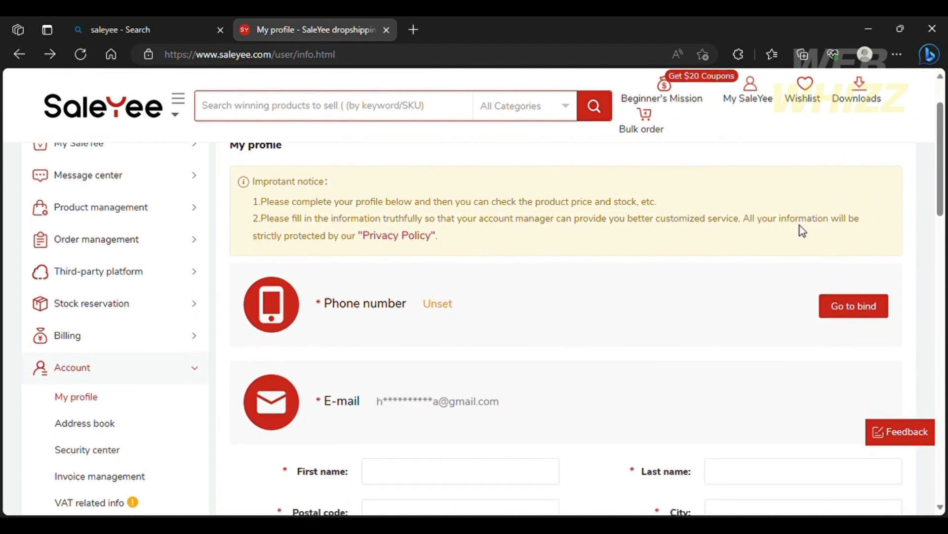
scroll("down", 3)
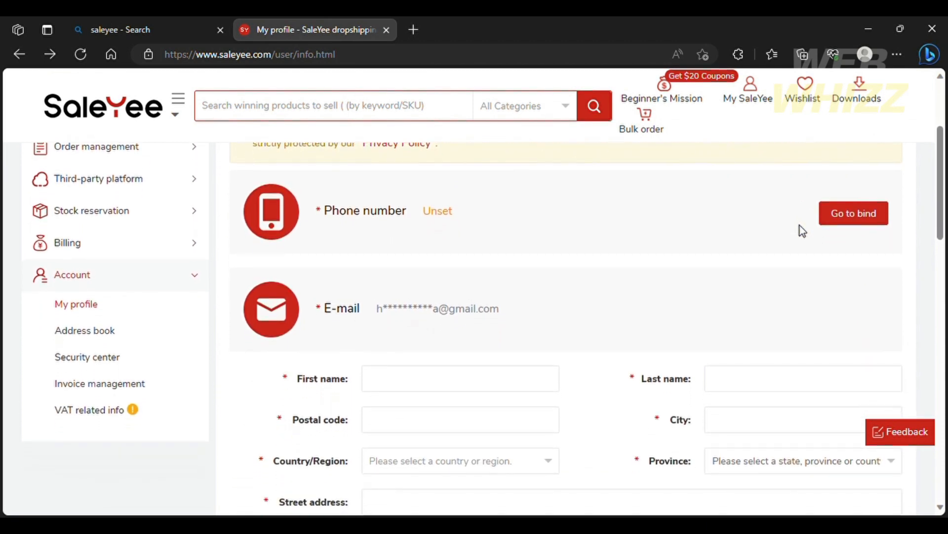
scroll("down", 3)
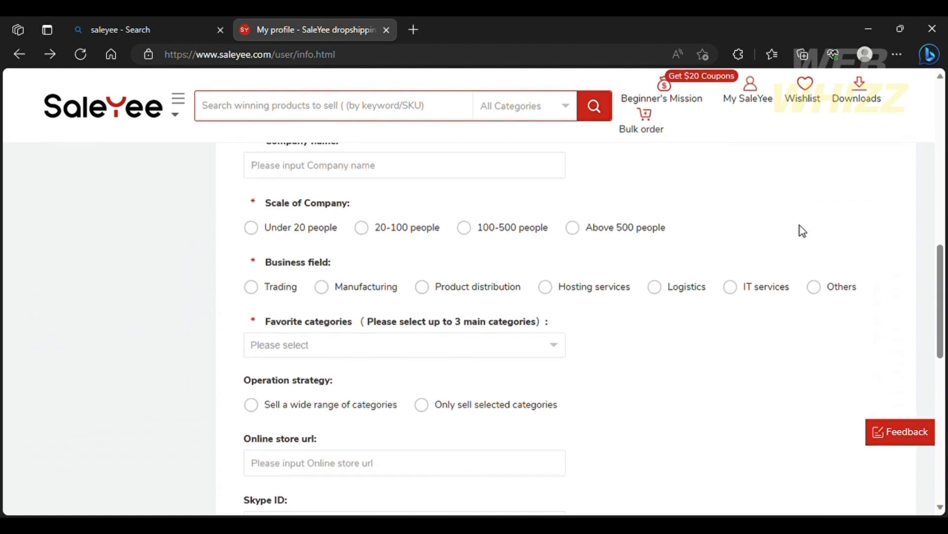
scroll("down", 3)
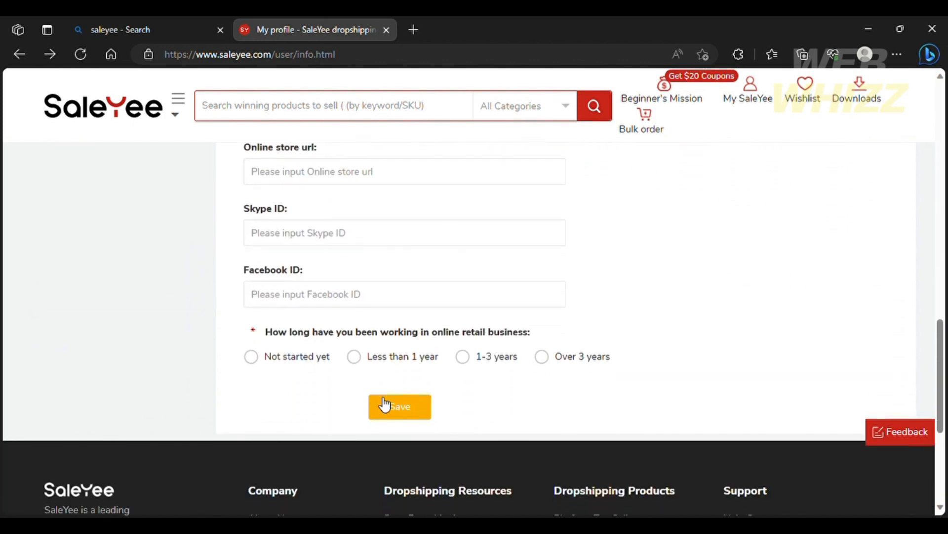
mouse_move(395, 357)
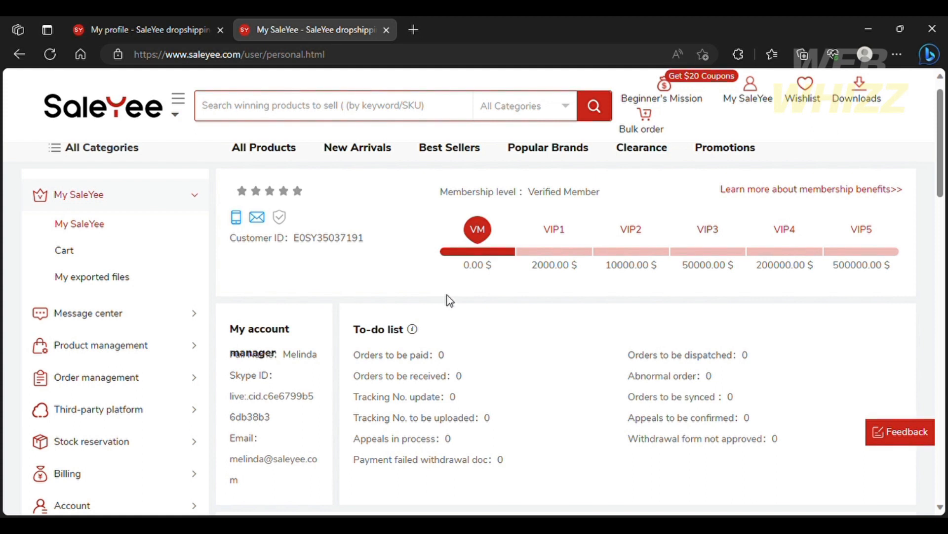
mouse_move(157, 297)
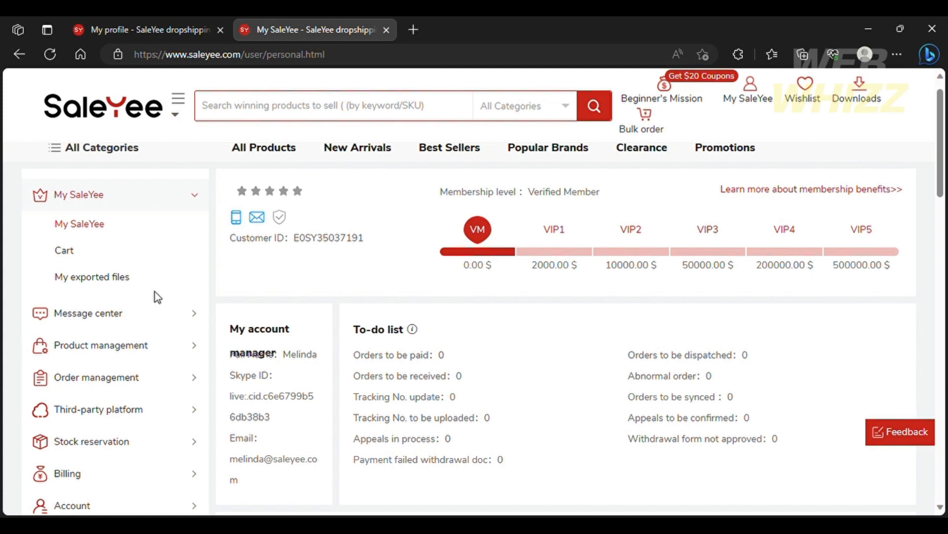
mouse_move(124, 320)
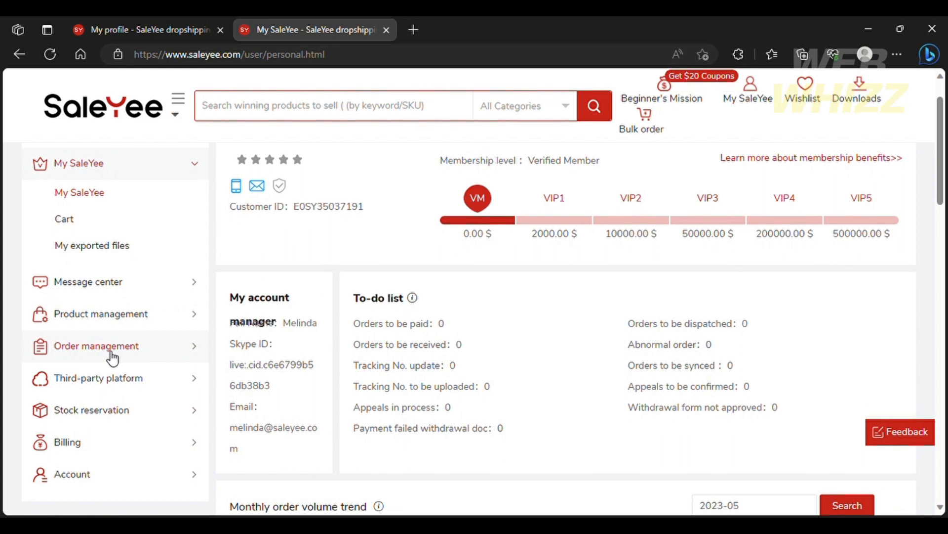
- Scroll through the My SaleYee dashboard and its sidebar categories, then back to the top
scroll("down", 3)
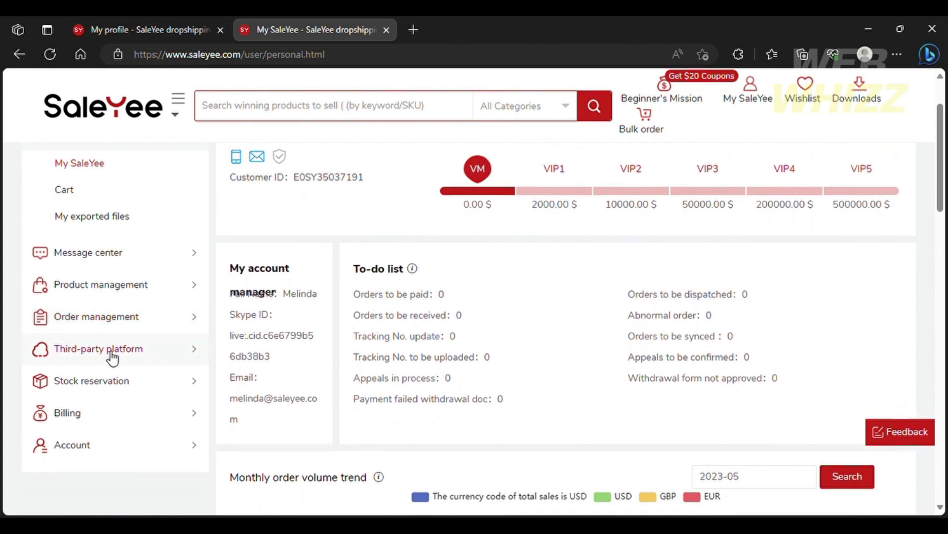
mouse_move(100, 386)
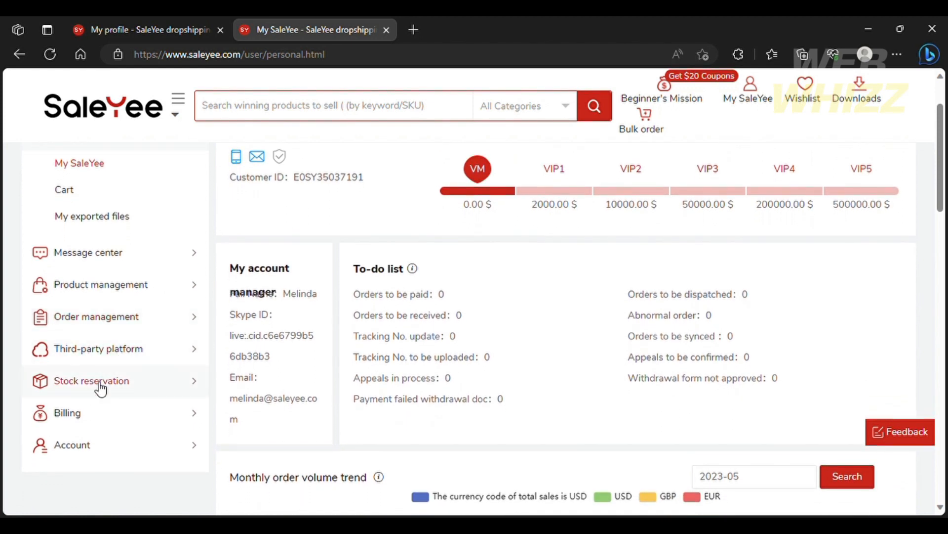
scroll("down", 3)
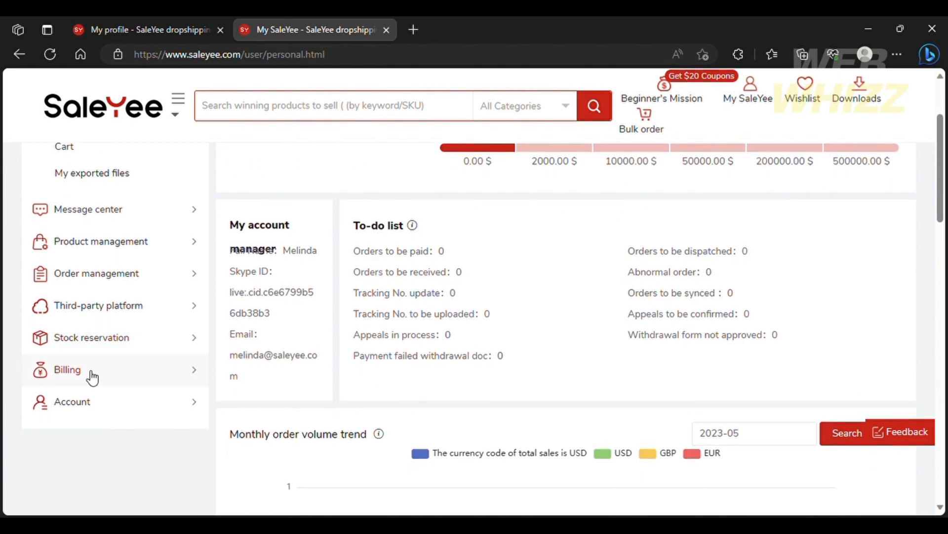
mouse_move(71, 401)
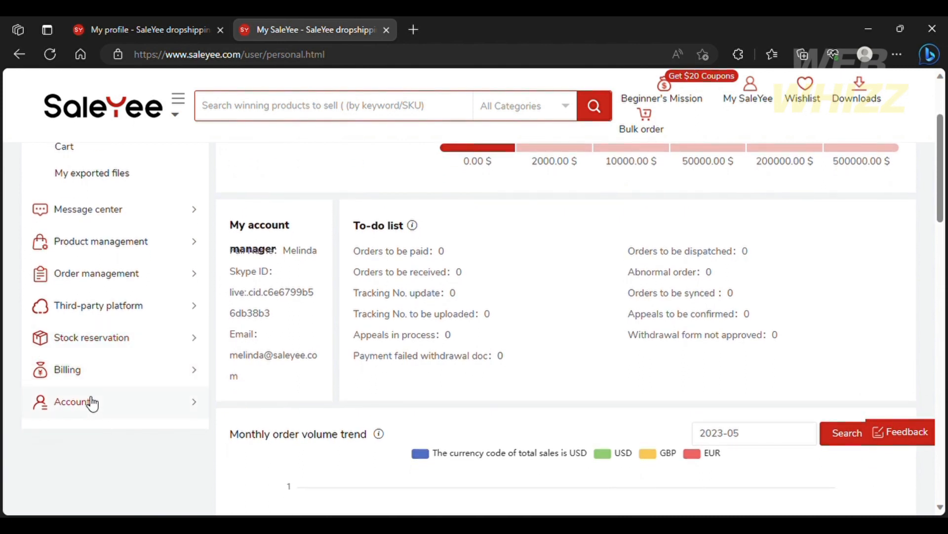
scroll("up", 3)
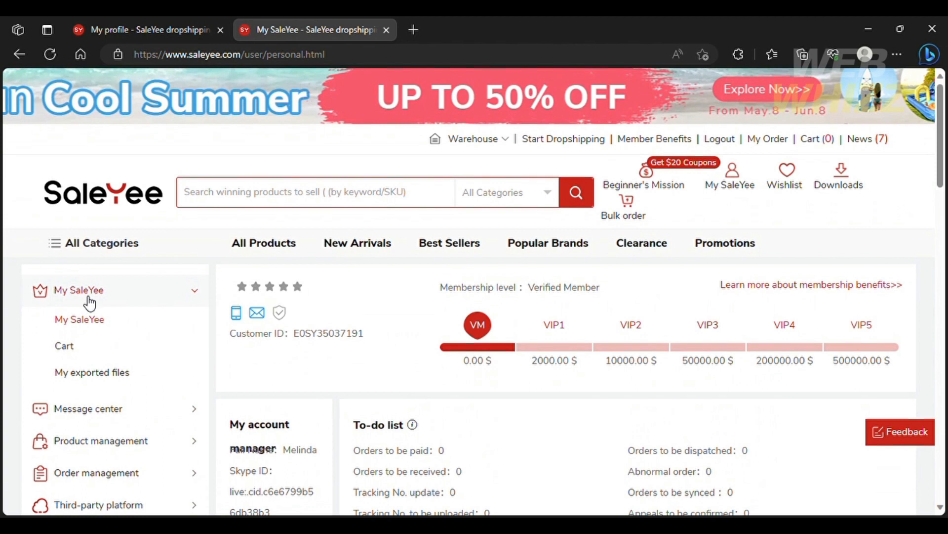
mouse_move(64, 313)
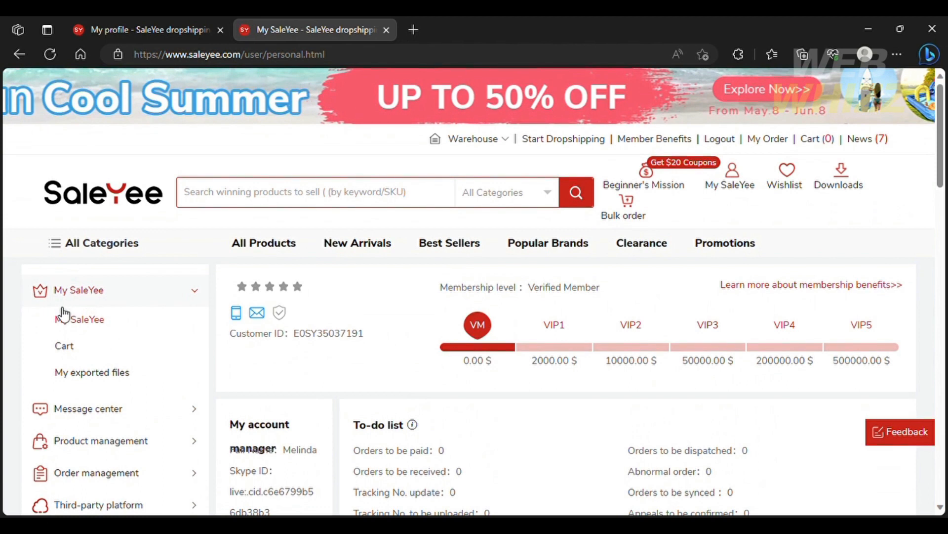
mouse_move(55, 350)
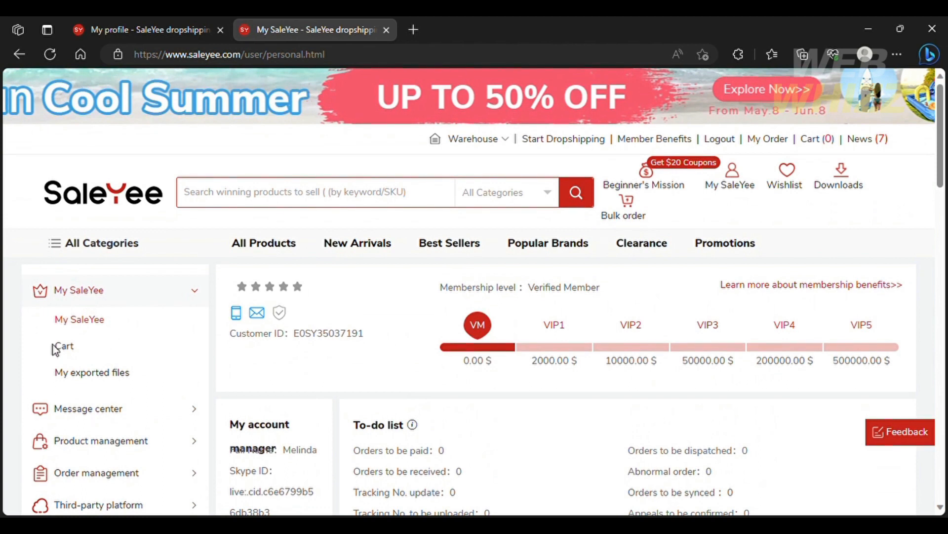
mouse_move(58, 382)
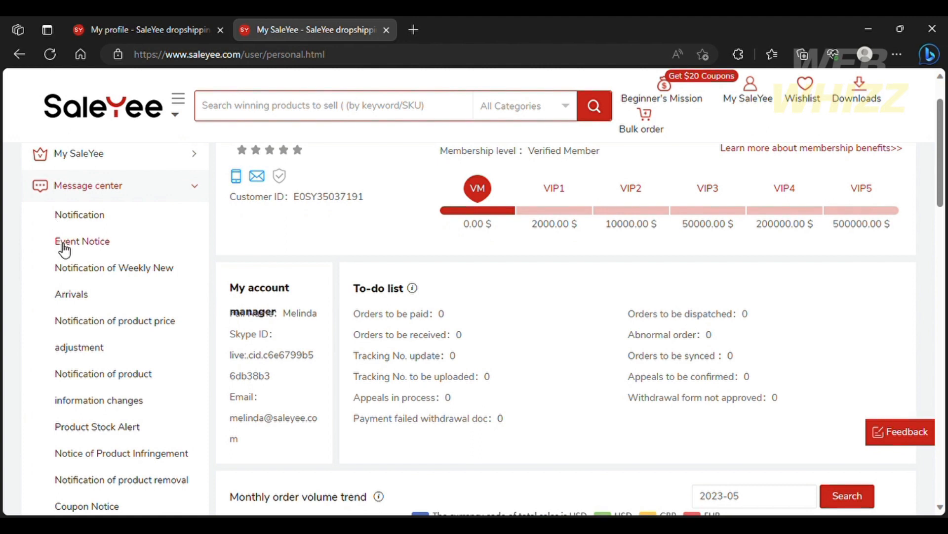
mouse_move(72, 276)
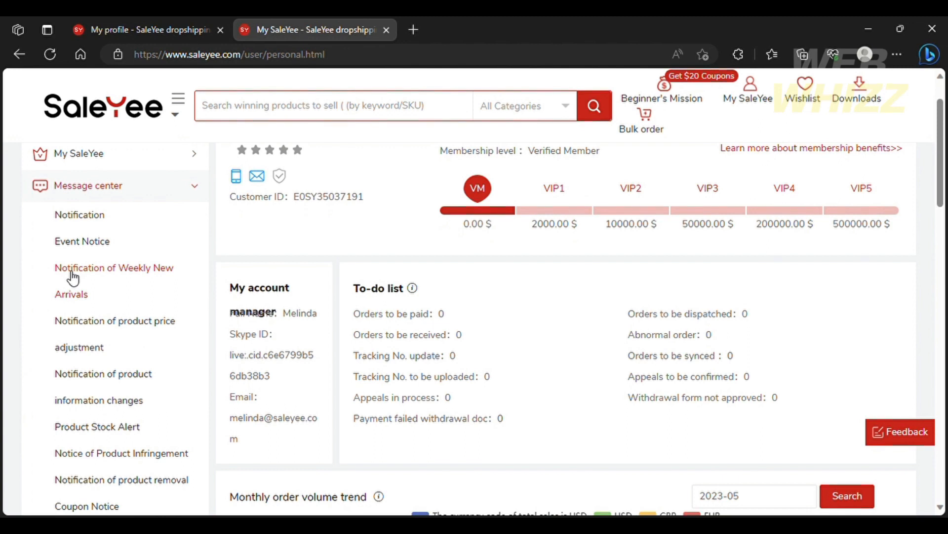
mouse_move(80, 325)
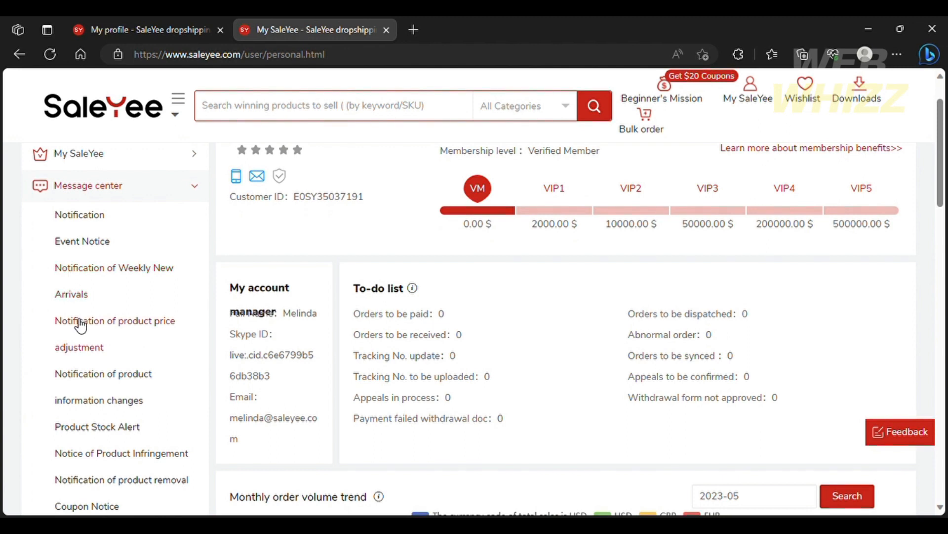
- Scroll through the message center notice types, then expand Product management in the sidebar
scroll("down", 3)
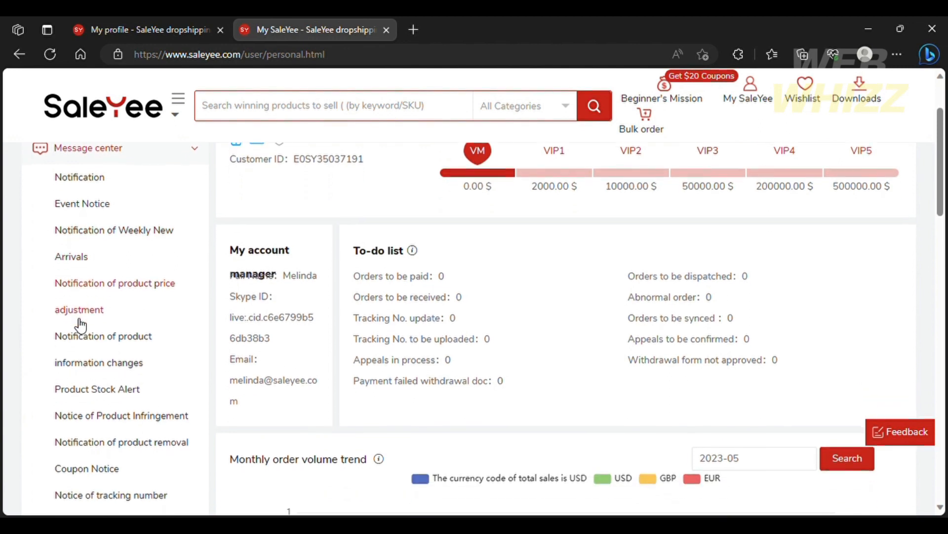
scroll("down", 3)
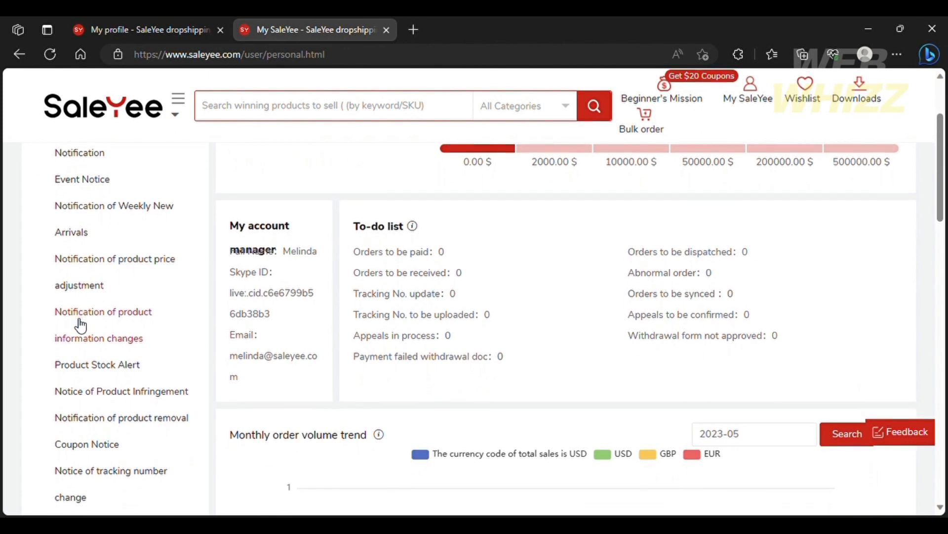
mouse_move(82, 365)
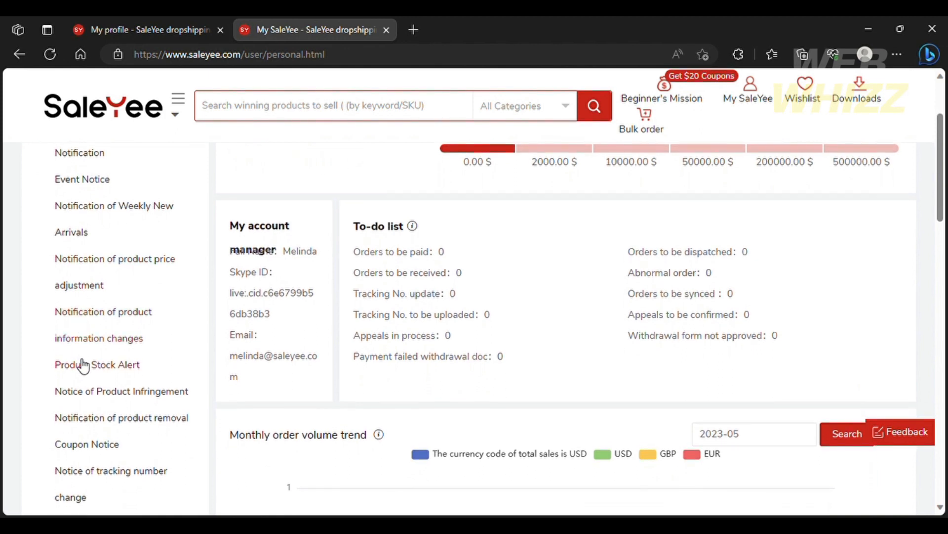
scroll("down", 3)
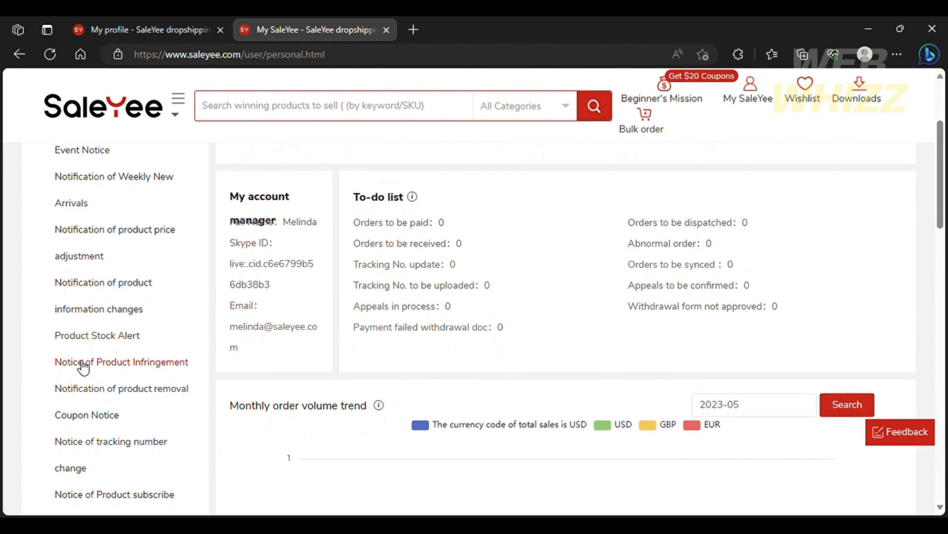
scroll("down", 3)
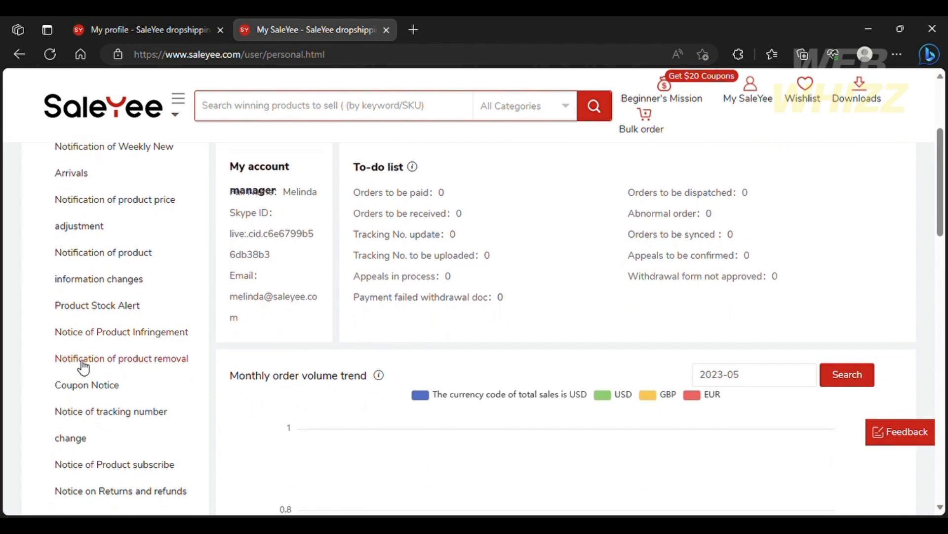
mouse_move(83, 388)
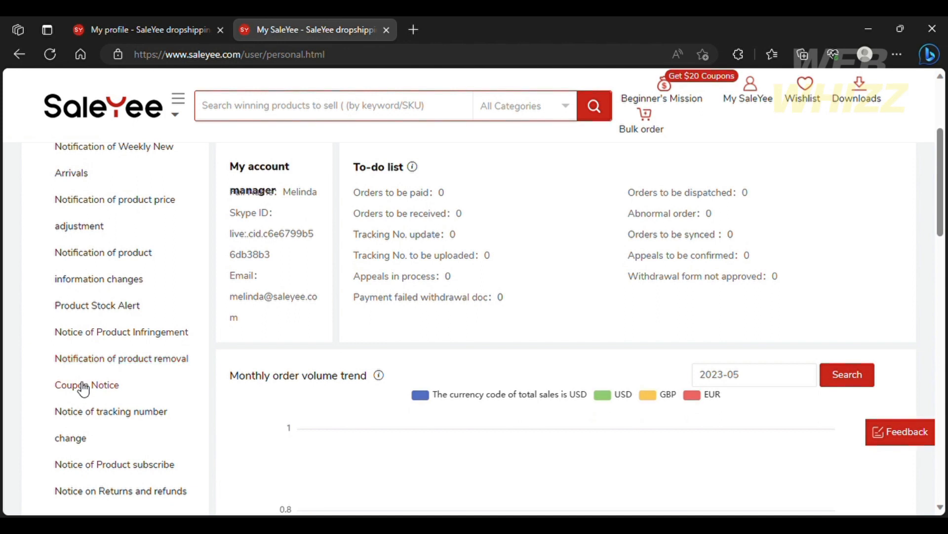
scroll("down", 3)
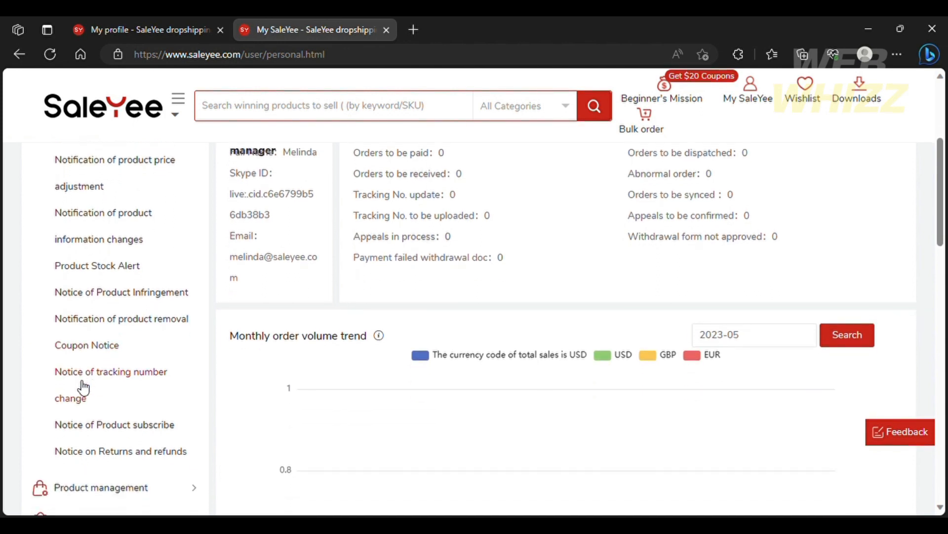
scroll("down", 3)
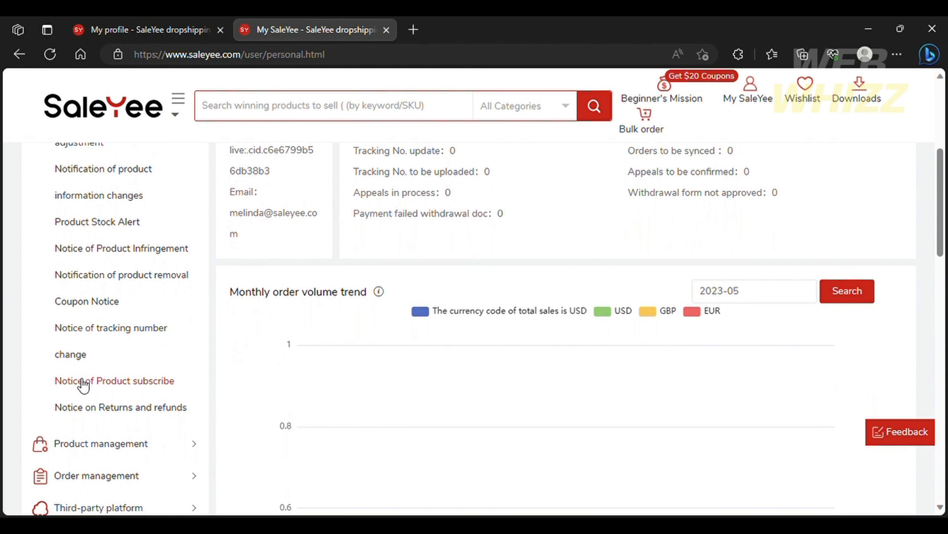
scroll("down", 3)
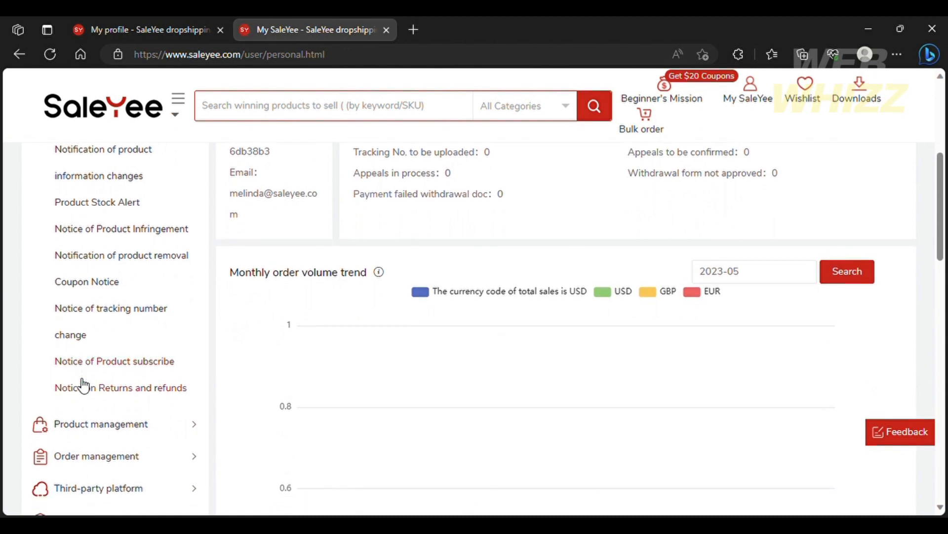
scroll("down", 3)
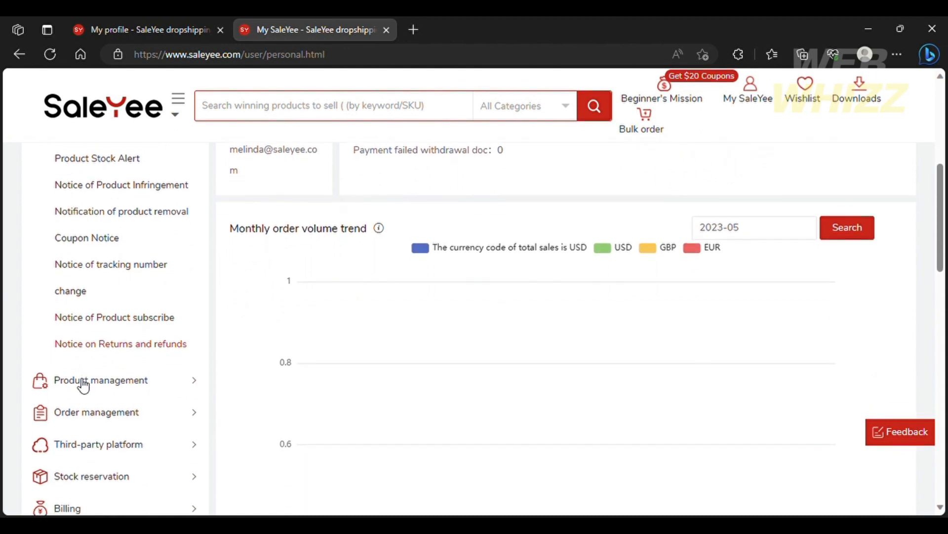
left_click(101, 379)
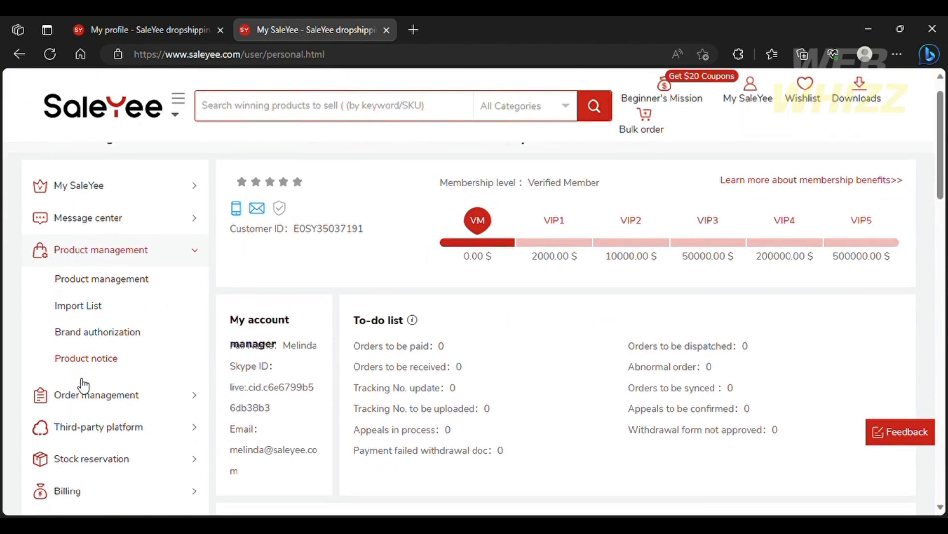
mouse_move(79, 385)
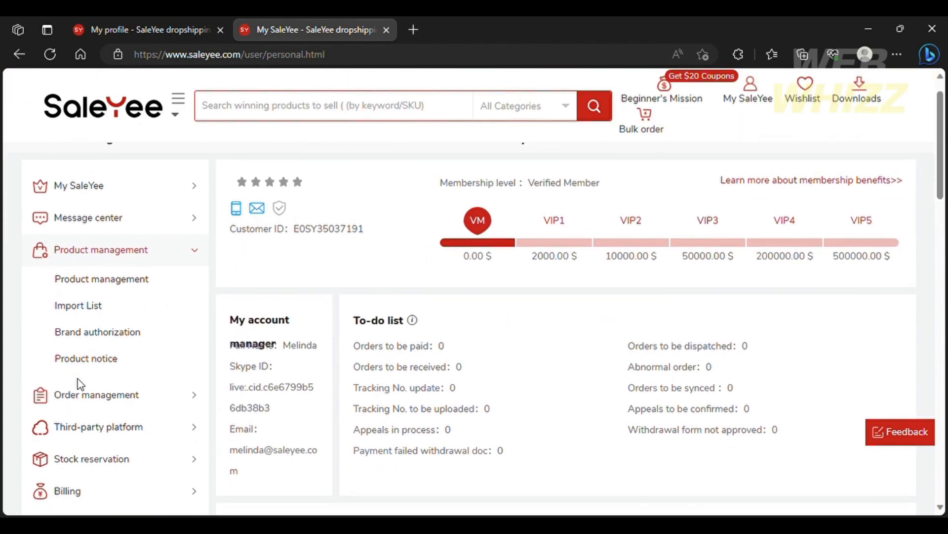
mouse_move(82, 311)
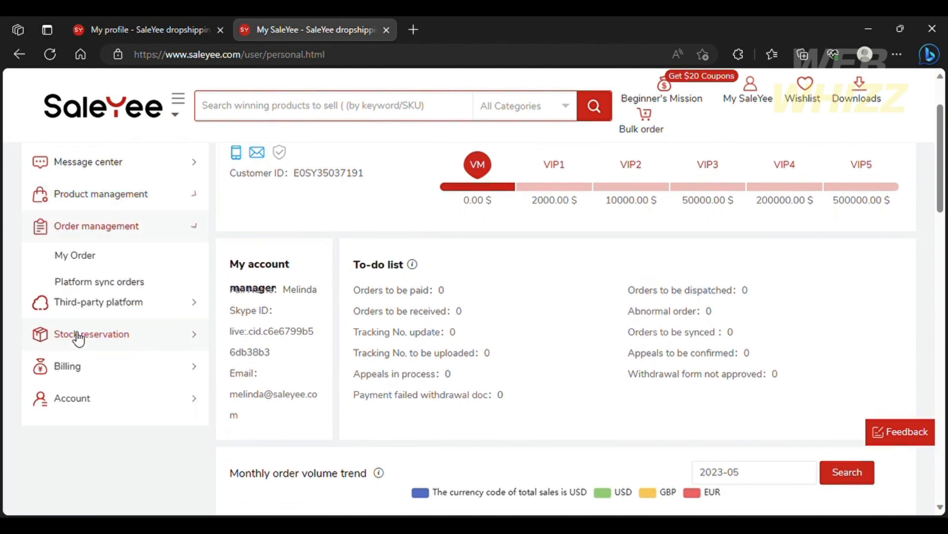
left_click(95, 226)
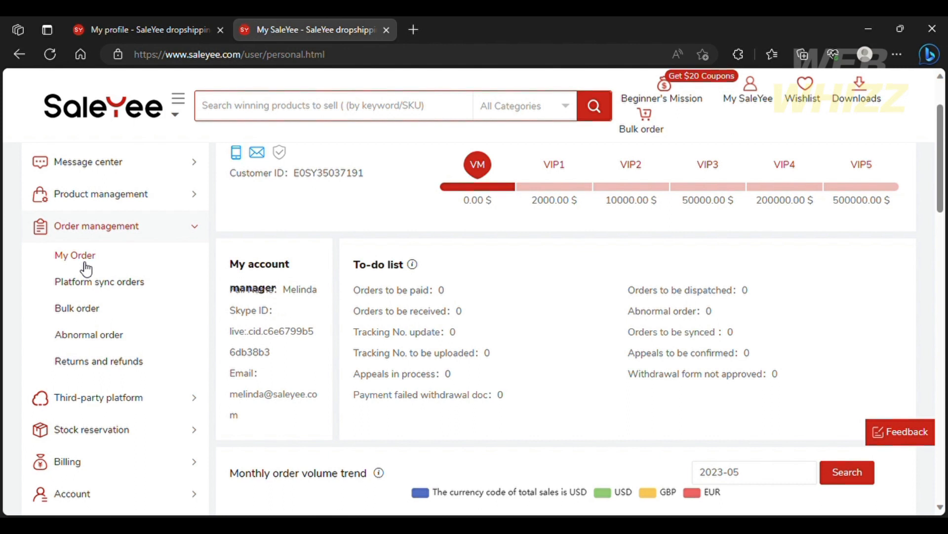
mouse_move(99, 282)
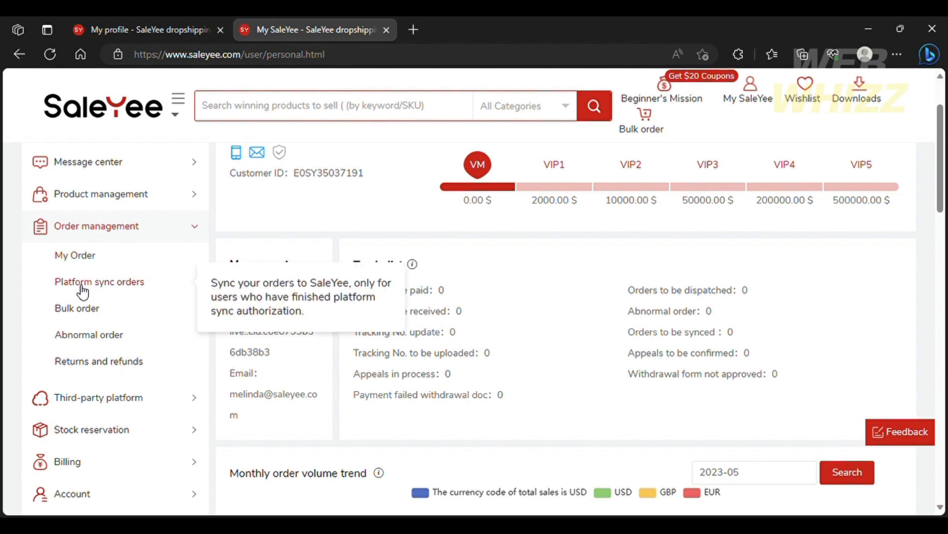
mouse_move(77, 308)
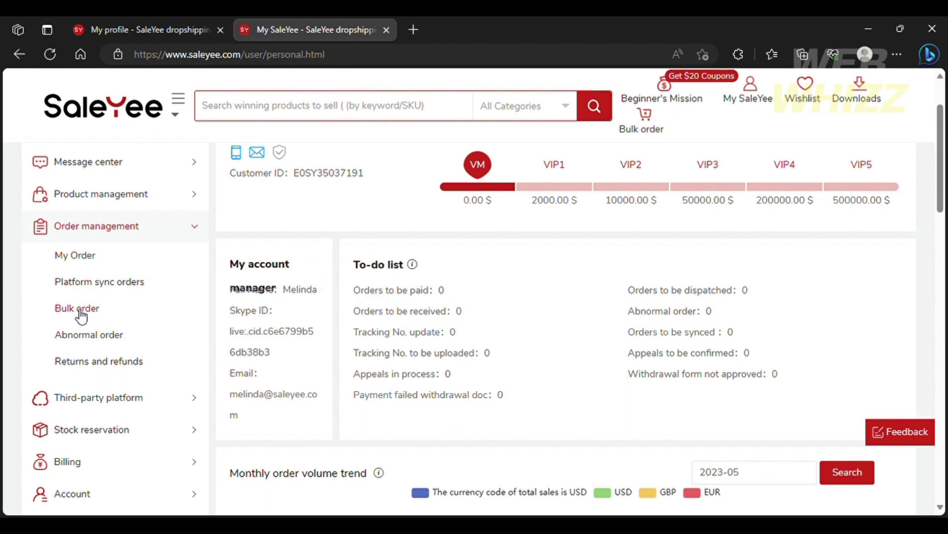
mouse_move(89, 335)
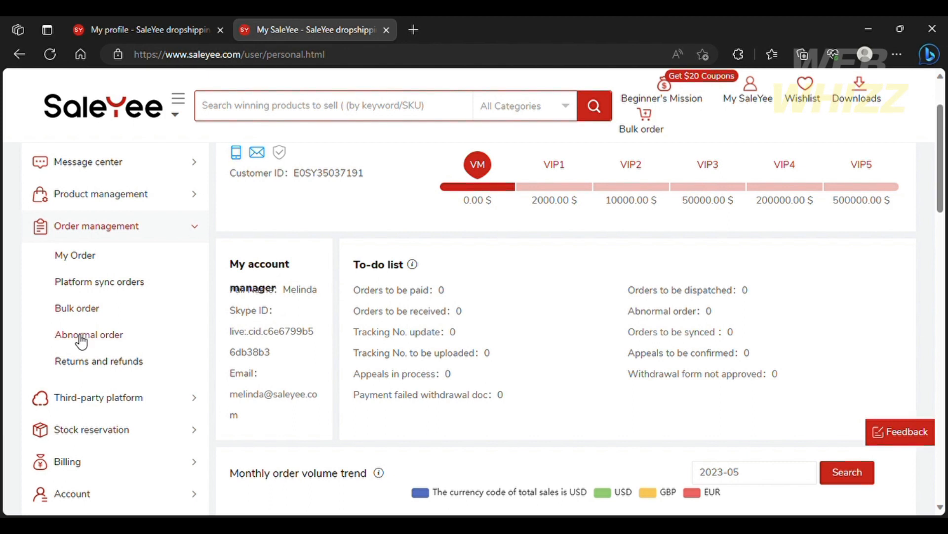
scroll("down", 3)
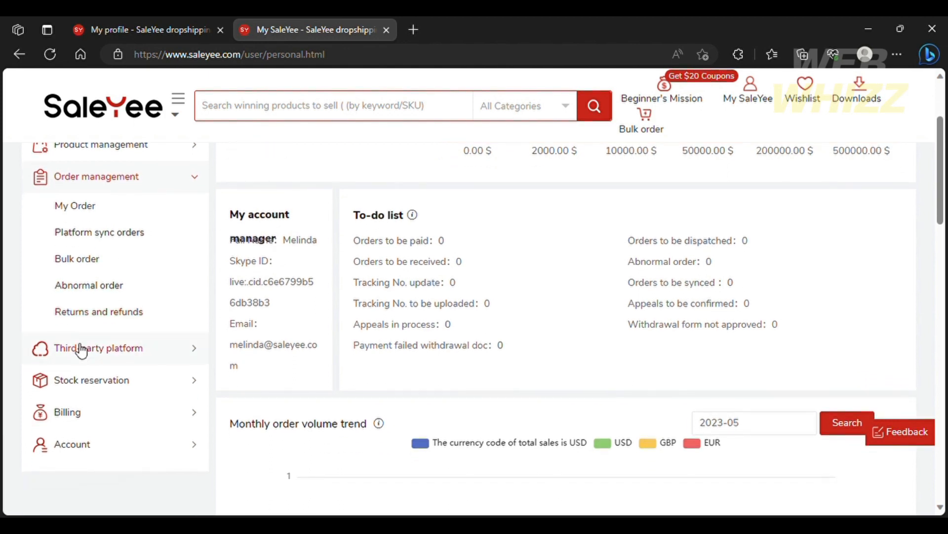
- Expand Third-party platform to list SKU mapping, logistics mapping and stock update settings
left_click(98, 346)
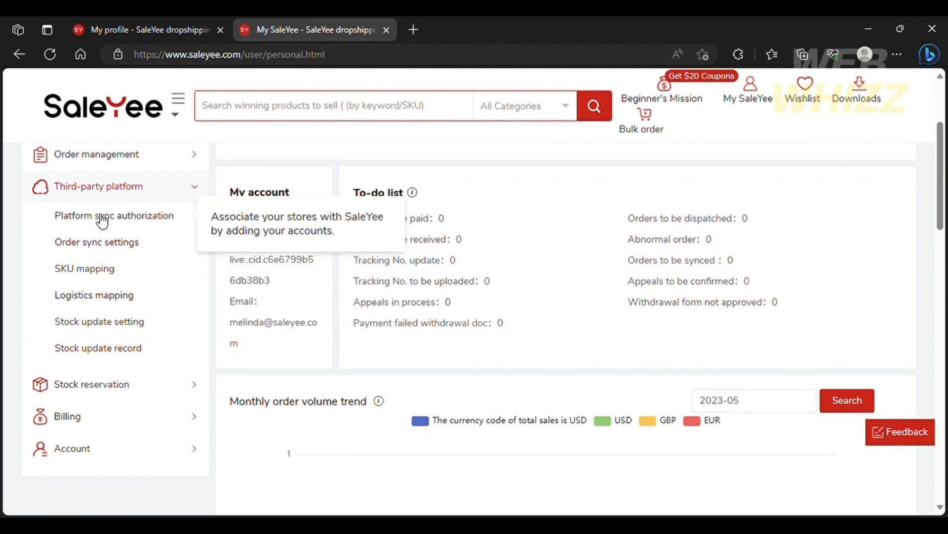
mouse_move(48, 217)
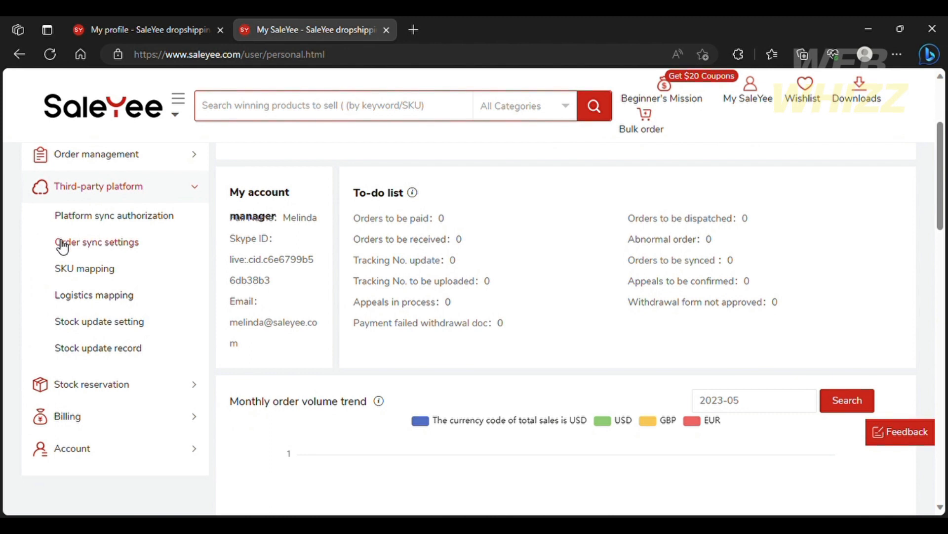
mouse_move(84, 267)
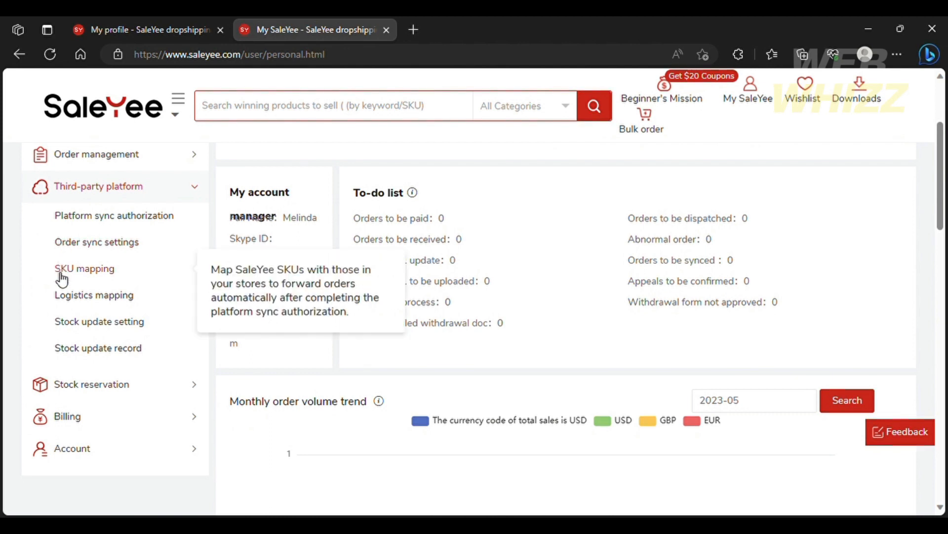
mouse_move(63, 300)
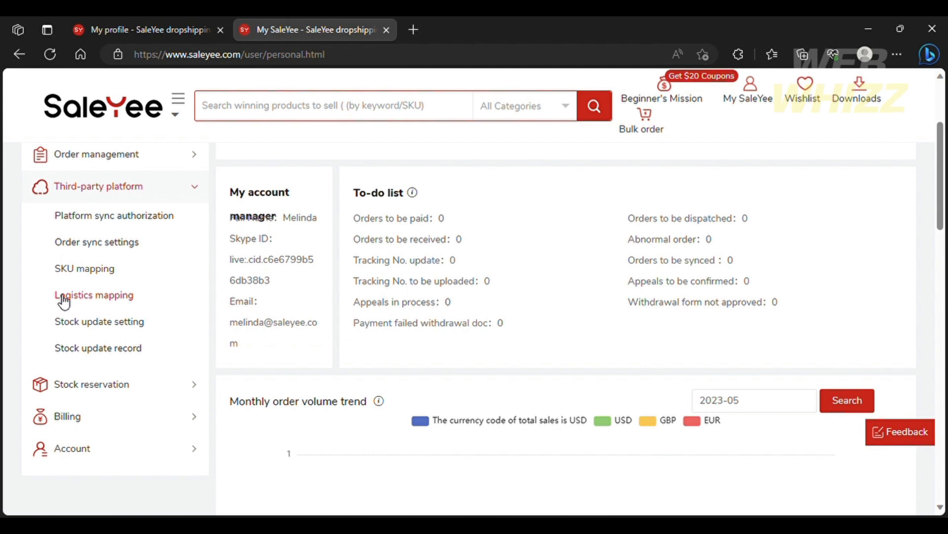
mouse_move(65, 322)
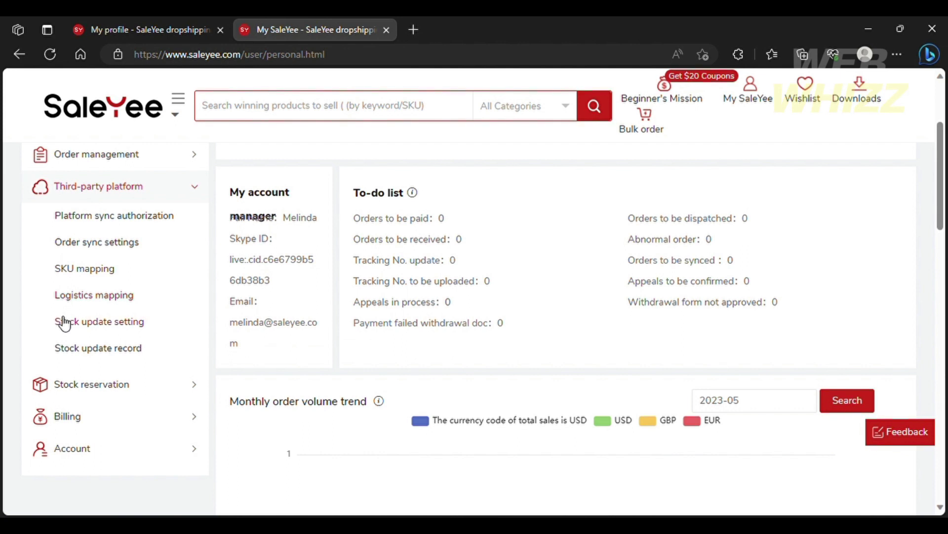
mouse_move(67, 347)
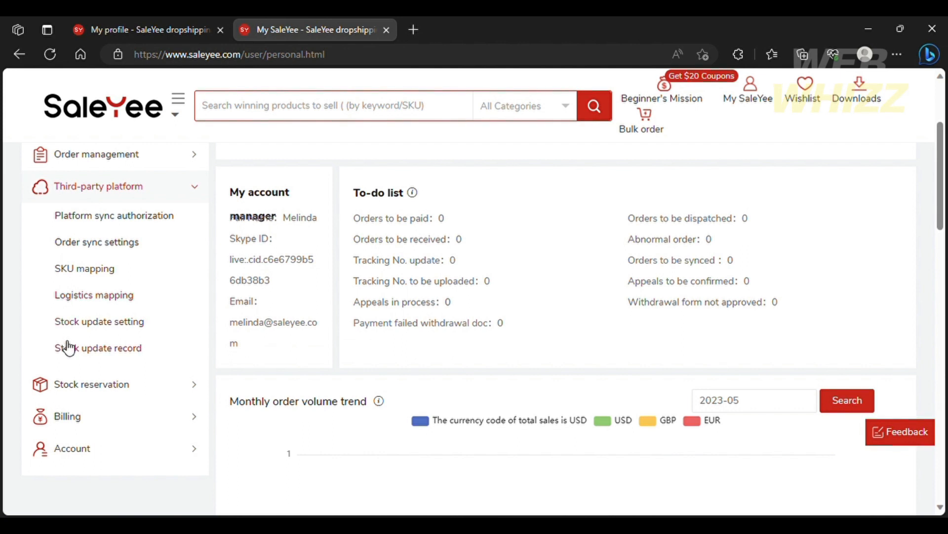
- Expand Stock reservation to list reserved stock, unsalable orders and out-of-stock inquiry
left_click(91, 383)
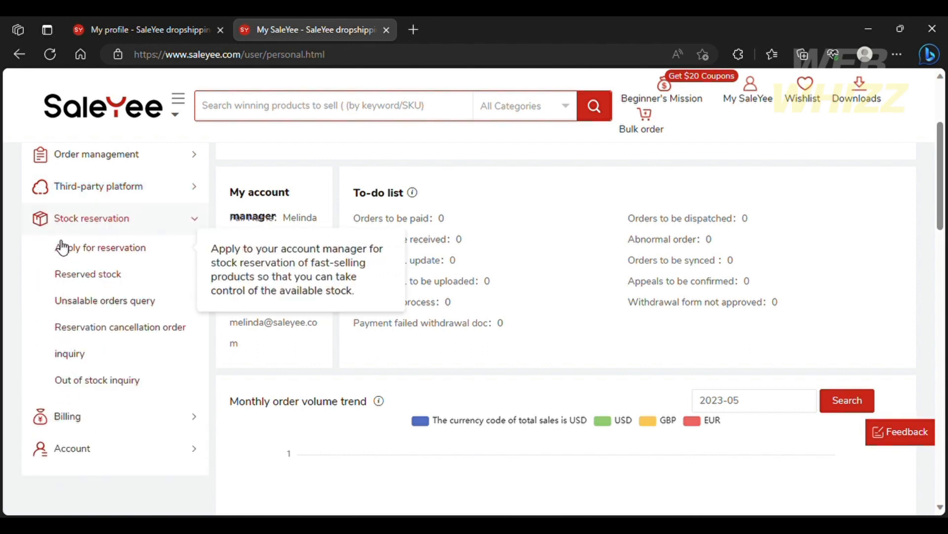
mouse_move(52, 259)
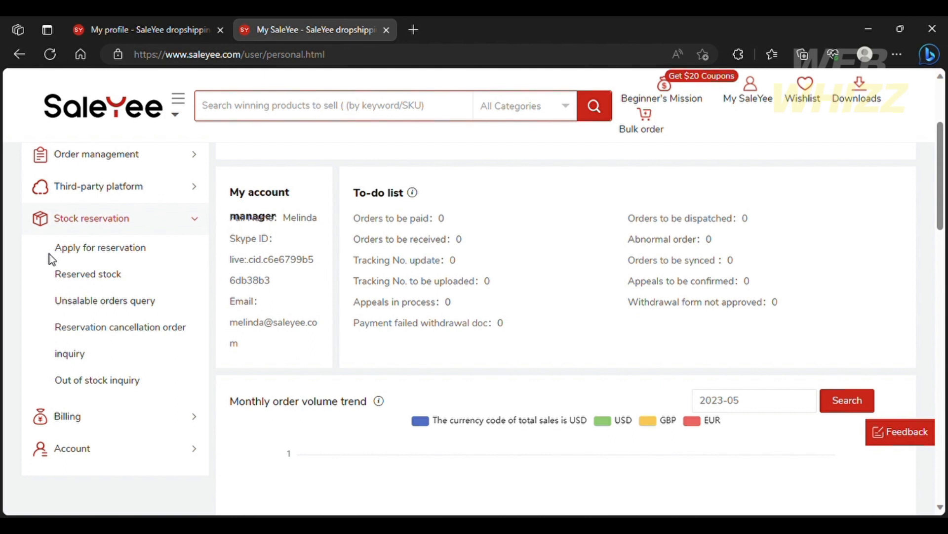
mouse_move(63, 273)
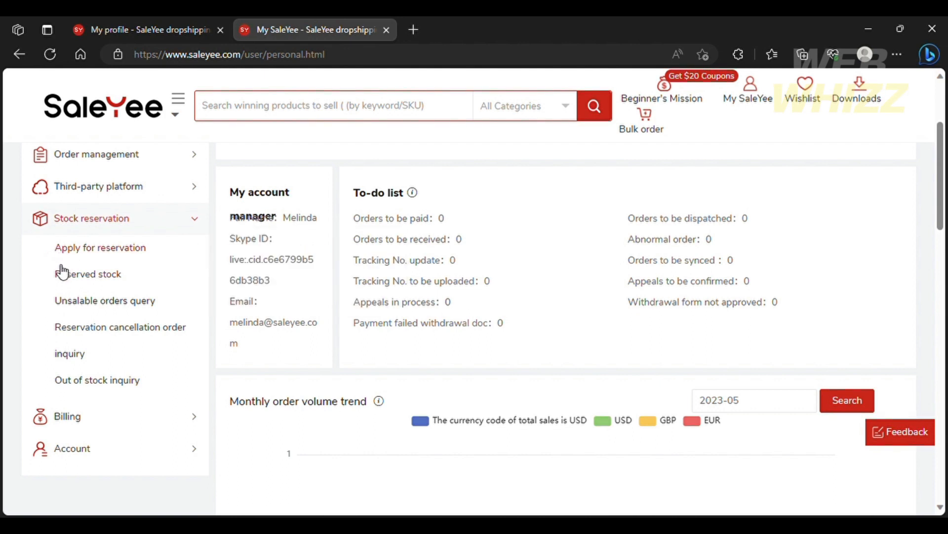
mouse_move(66, 286)
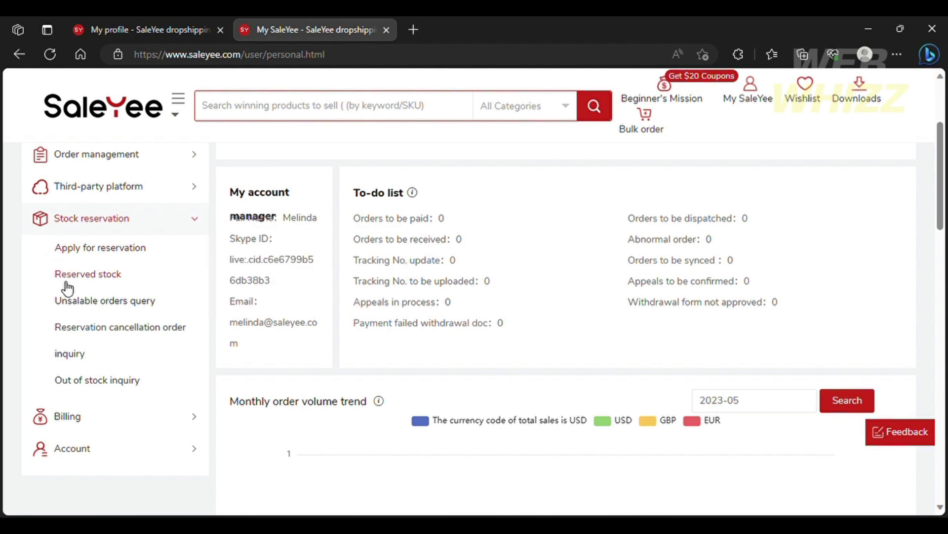
mouse_move(68, 316)
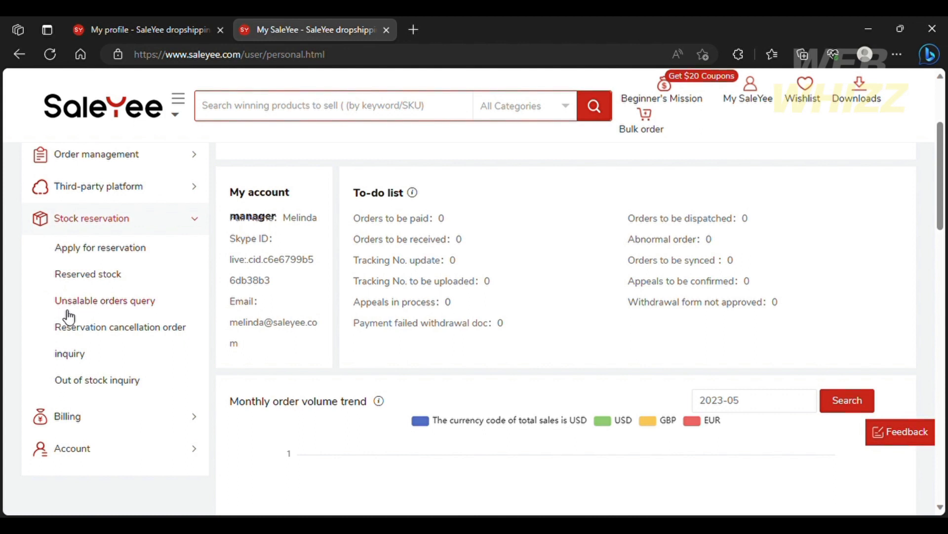
mouse_move(68, 341)
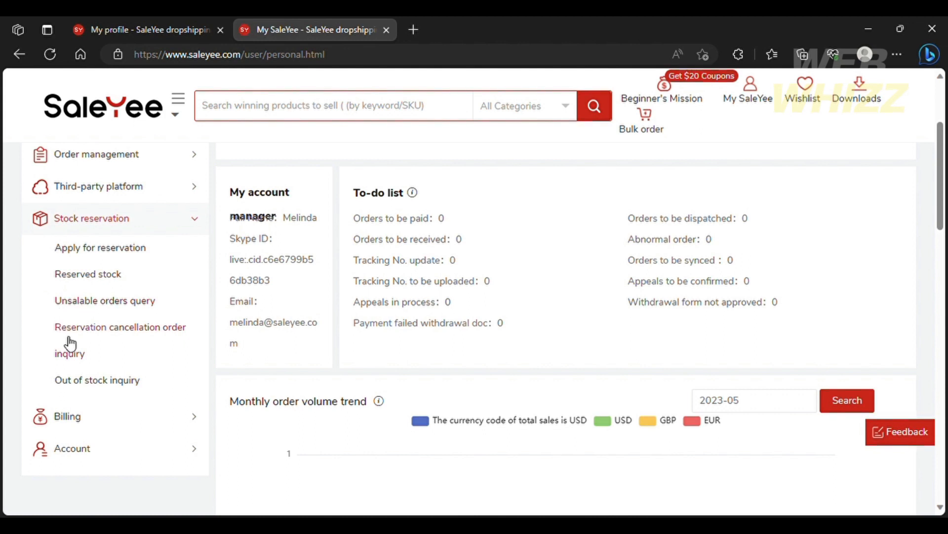
scroll("down", 3)
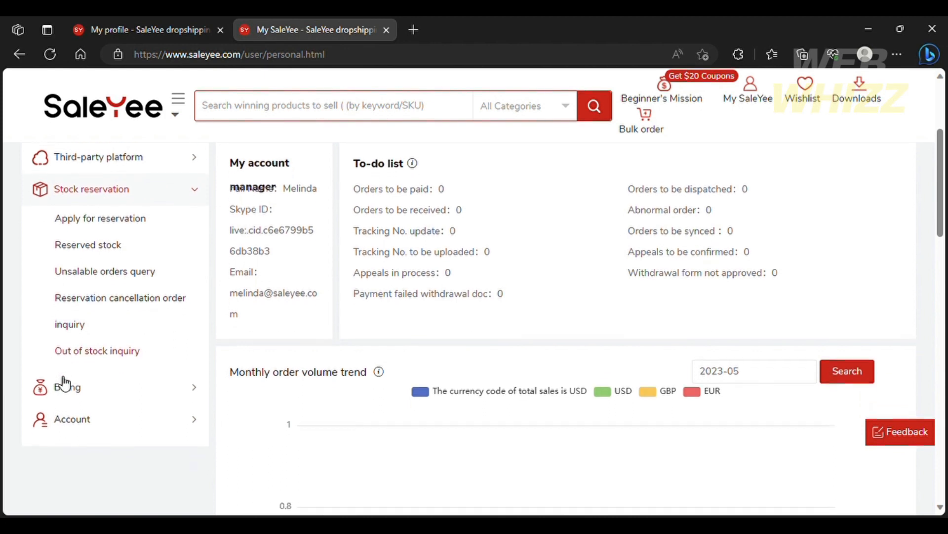
- Expand Billing to list My balance, My bills, My Coupon and Billing information
left_click(66, 387)
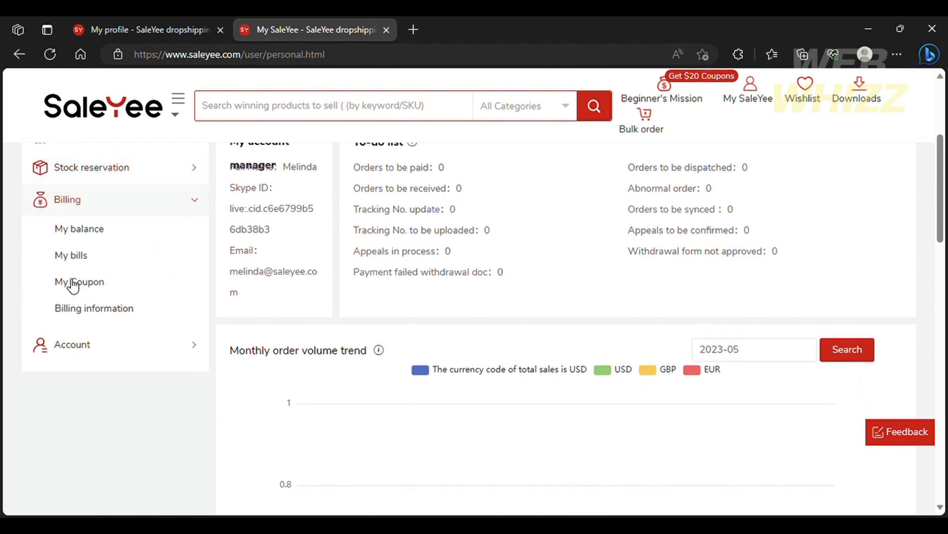
mouse_move(51, 228)
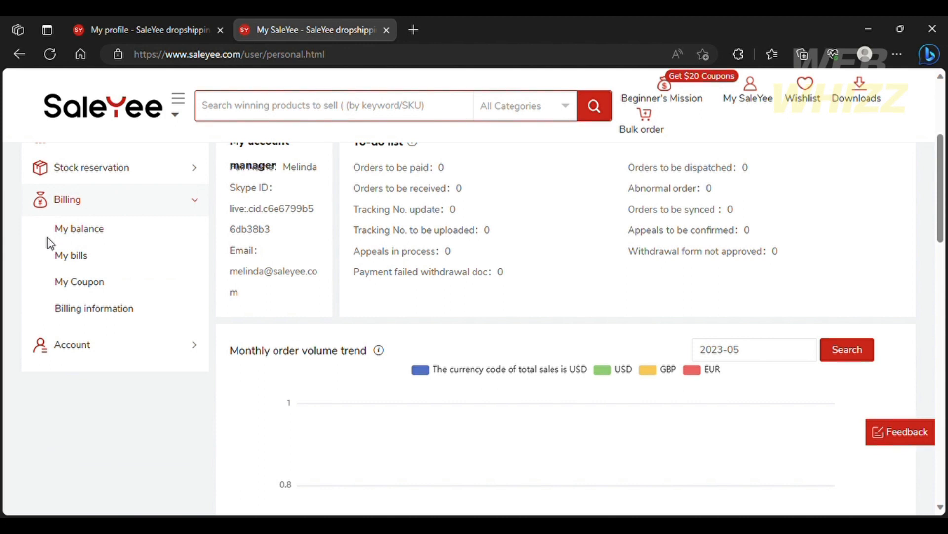
mouse_move(64, 287)
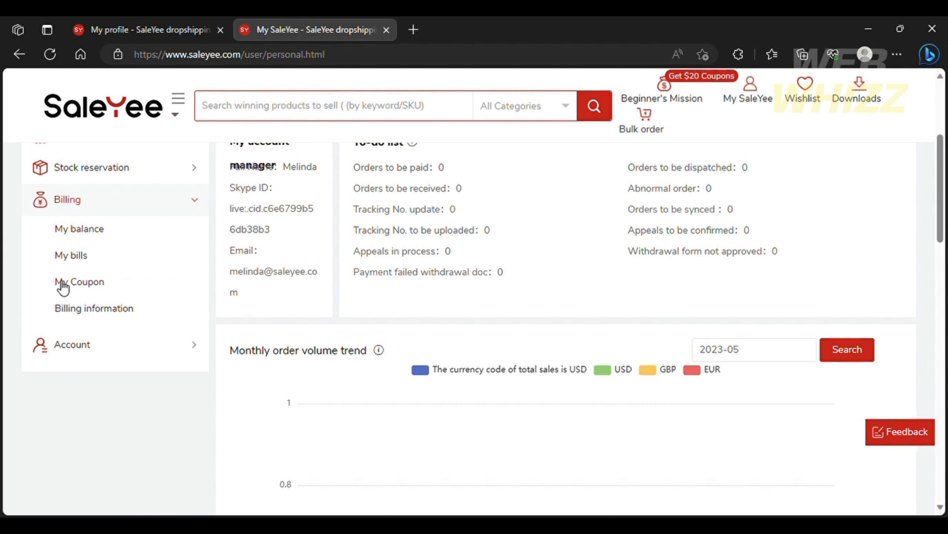
mouse_move(63, 310)
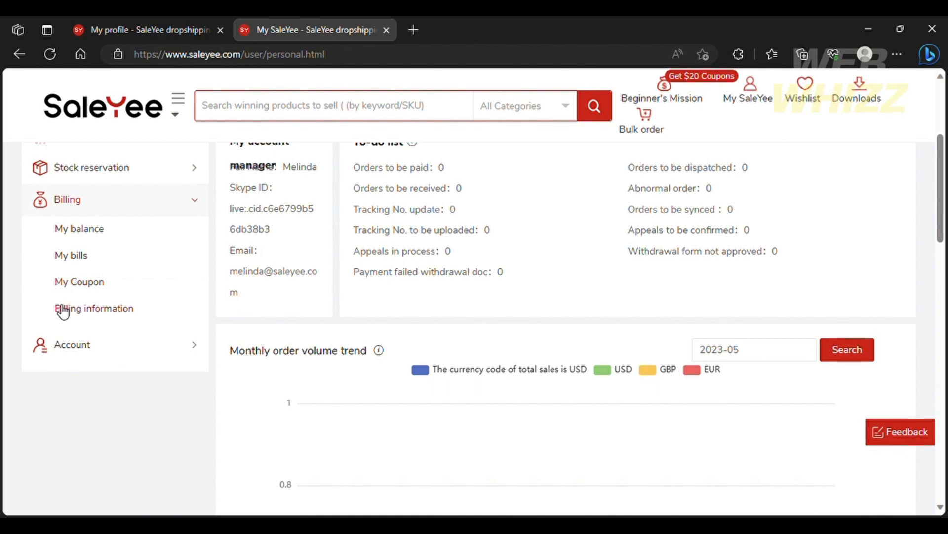
- Expand Account to list profile, address book, security center, invoice management and VAT info
left_click(71, 344)
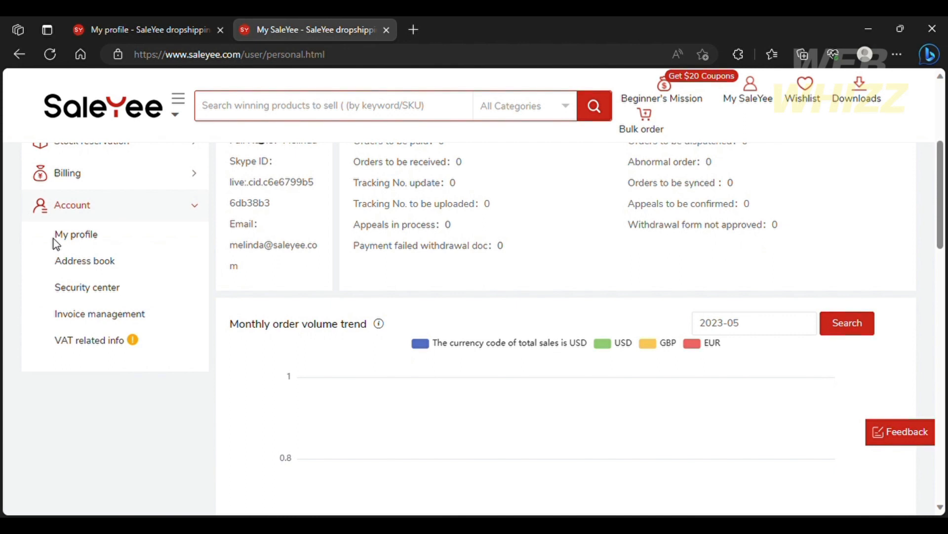
mouse_move(55, 268)
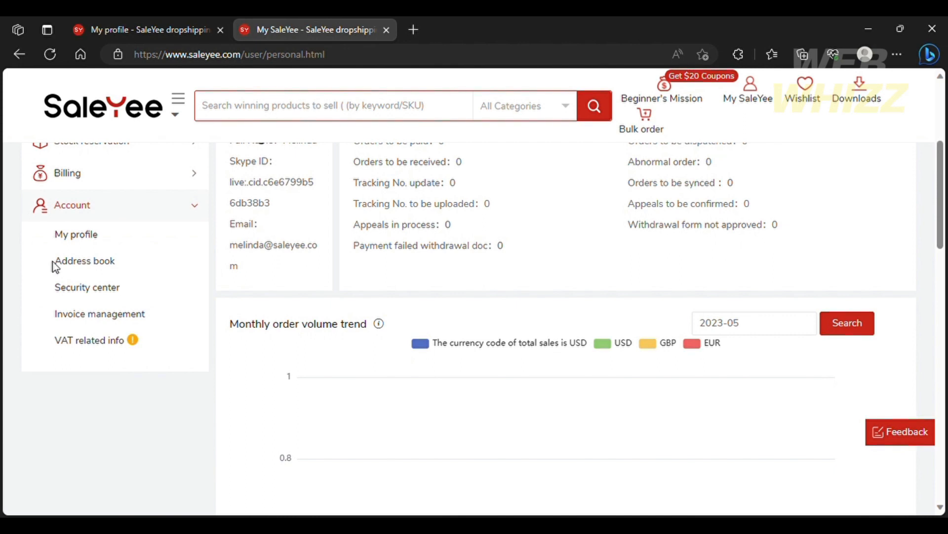
mouse_move(72, 317)
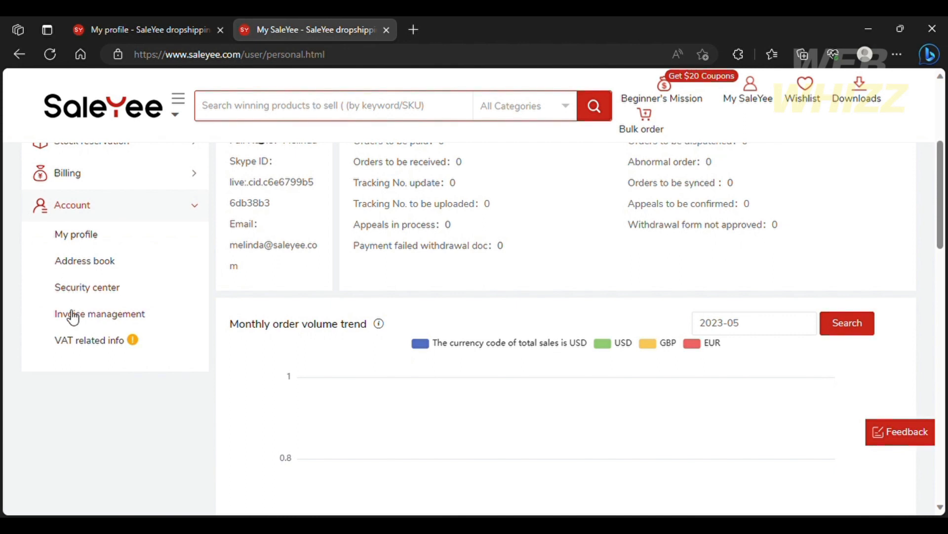
mouse_move(131, 339)
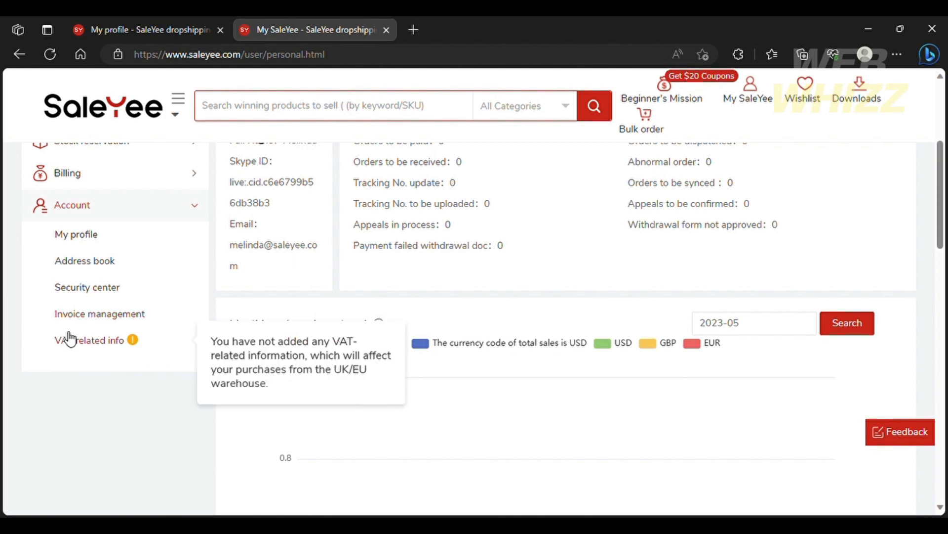
scroll("up", 3)
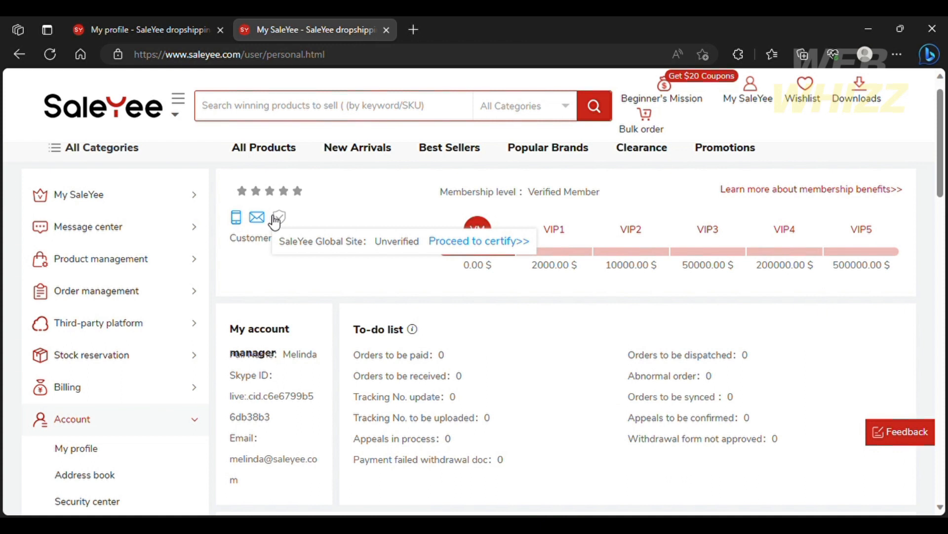
mouse_move(449, 208)
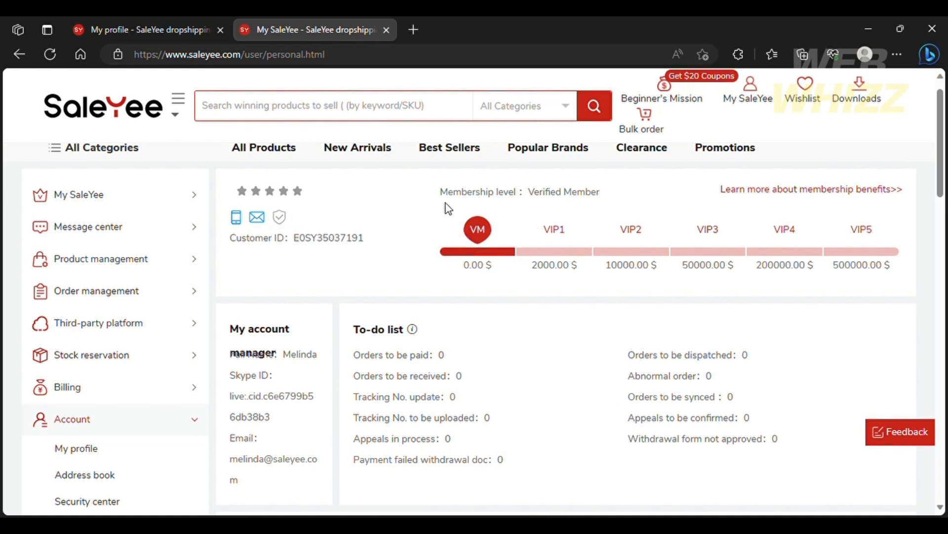
mouse_move(463, 211)
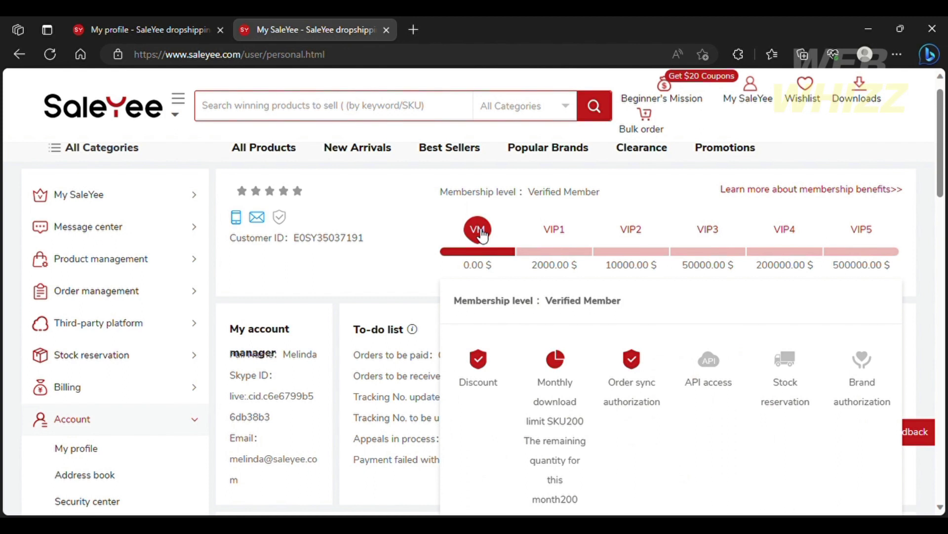
scroll("down", 3)
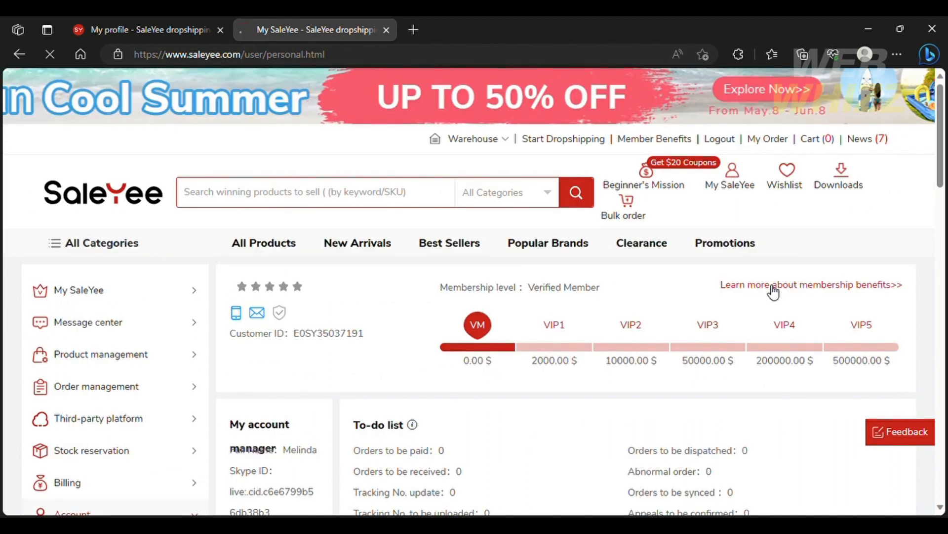
left_click(811, 285)
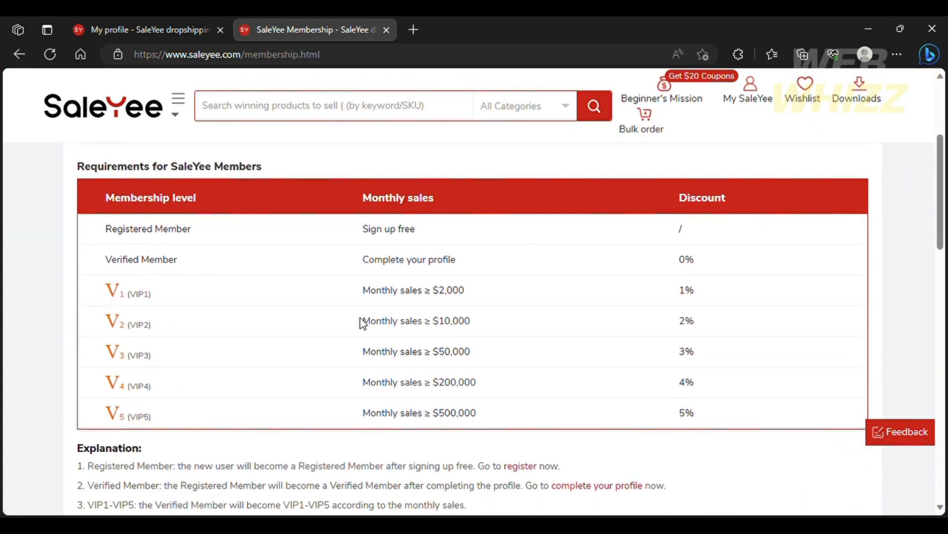
scroll("down", 3)
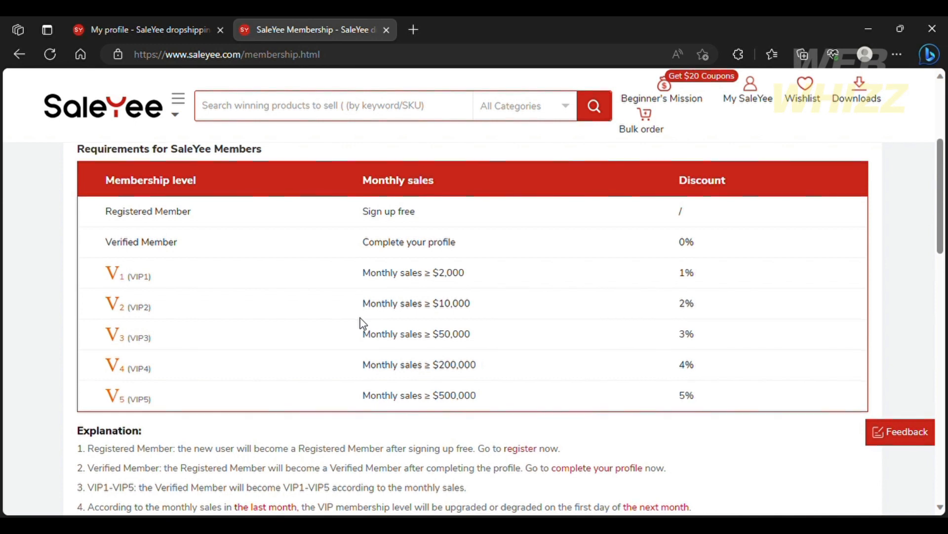
scroll("down", 3)
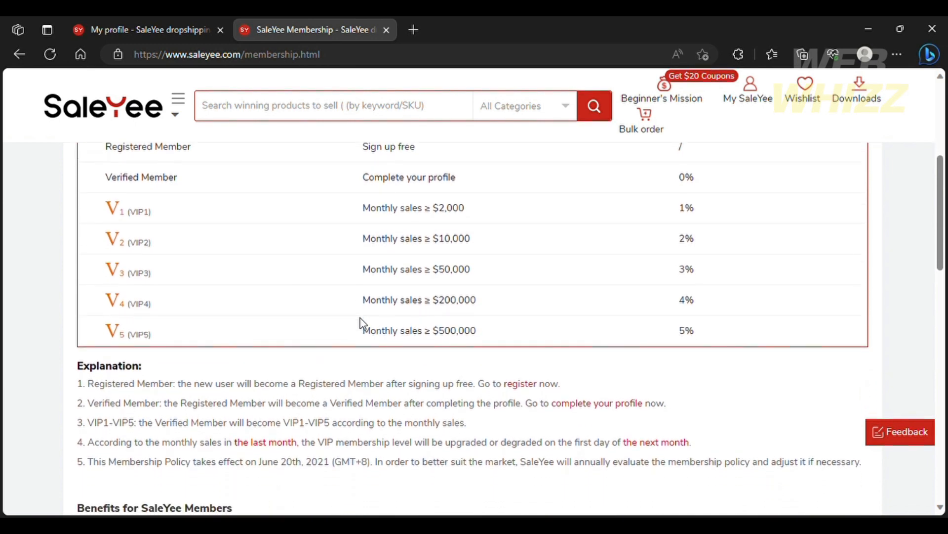
scroll("down", 3)
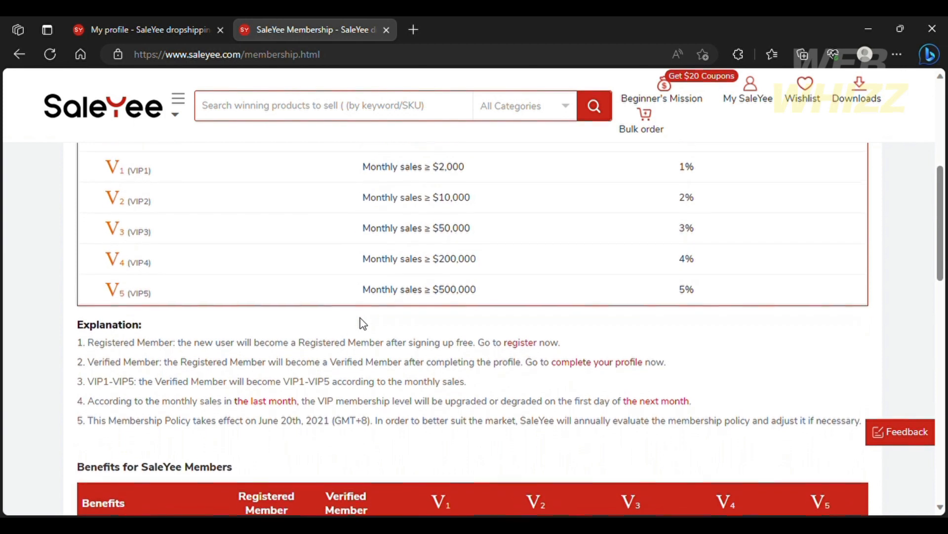
scroll("down", 3)
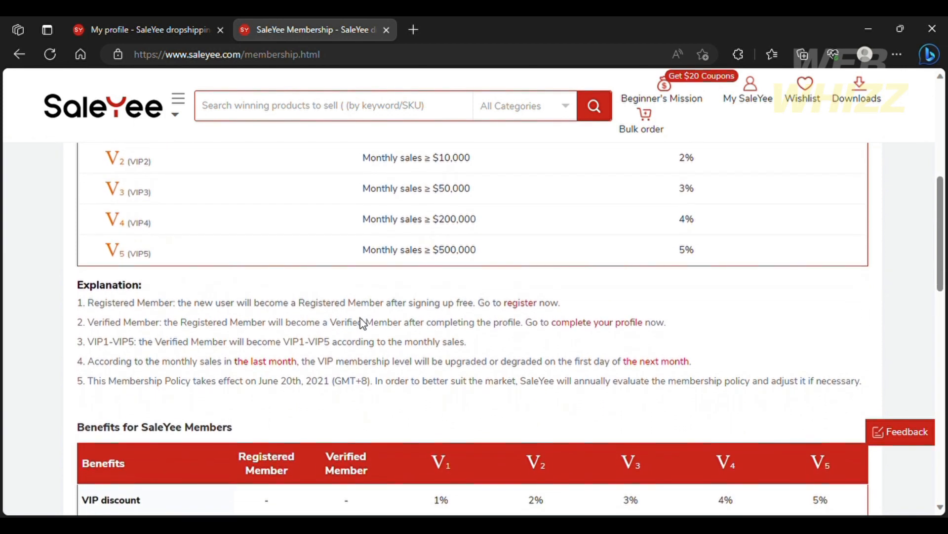
scroll("down", 3)
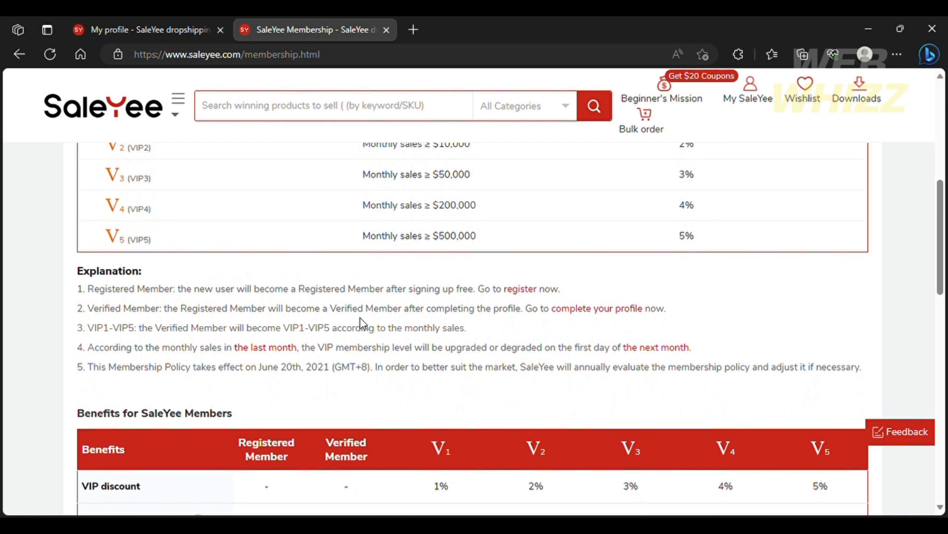
scroll("down", 3)
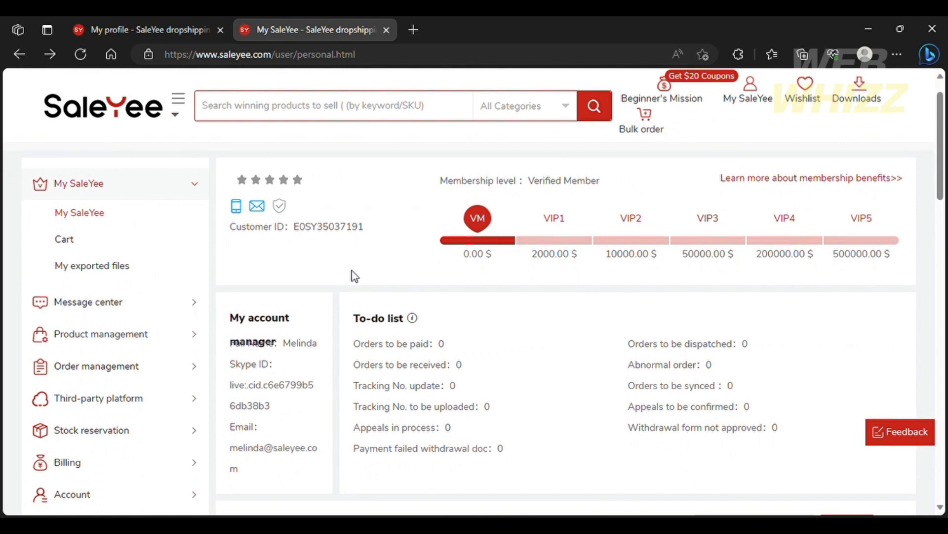
- Scroll past the to-do list to the empty Monthly order volume trend chart for Dec 2022–May 2023
scroll("down", 3)
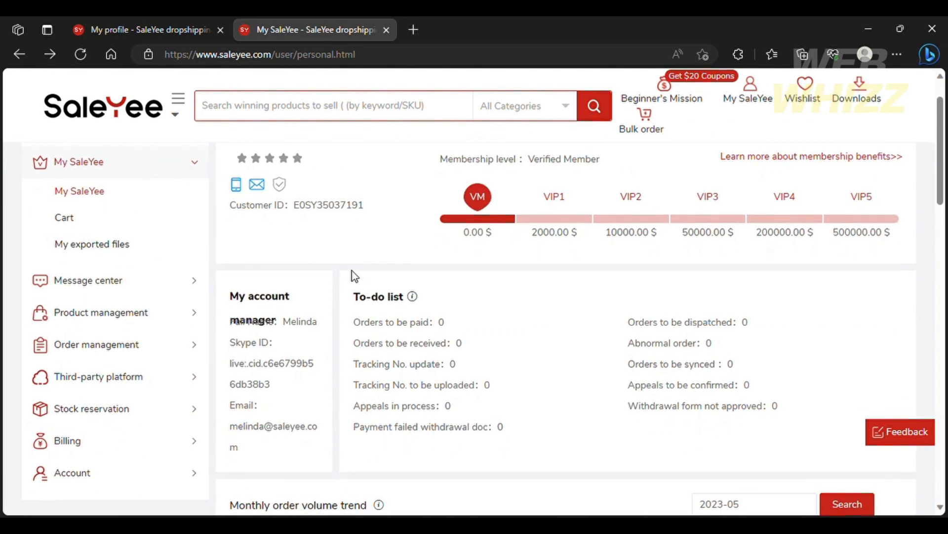
scroll("down", 3)
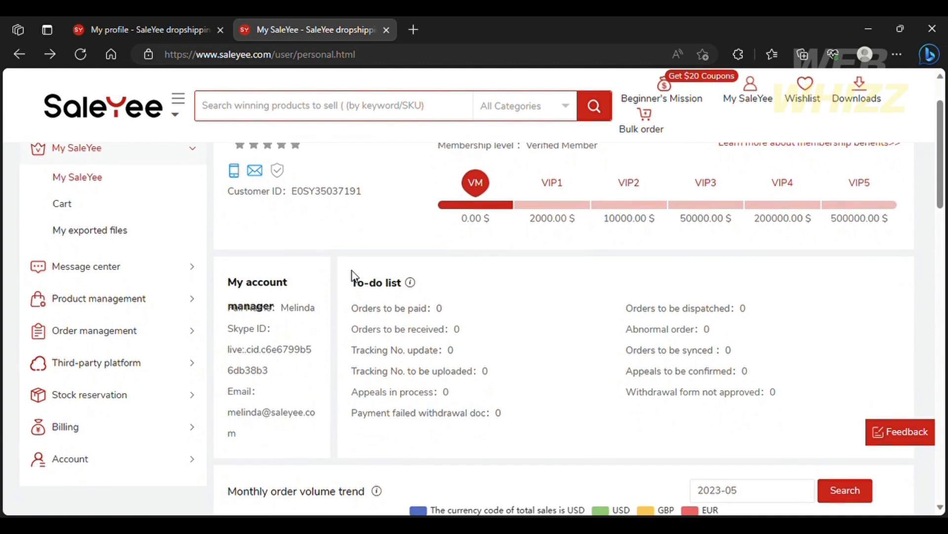
scroll("down", 3)
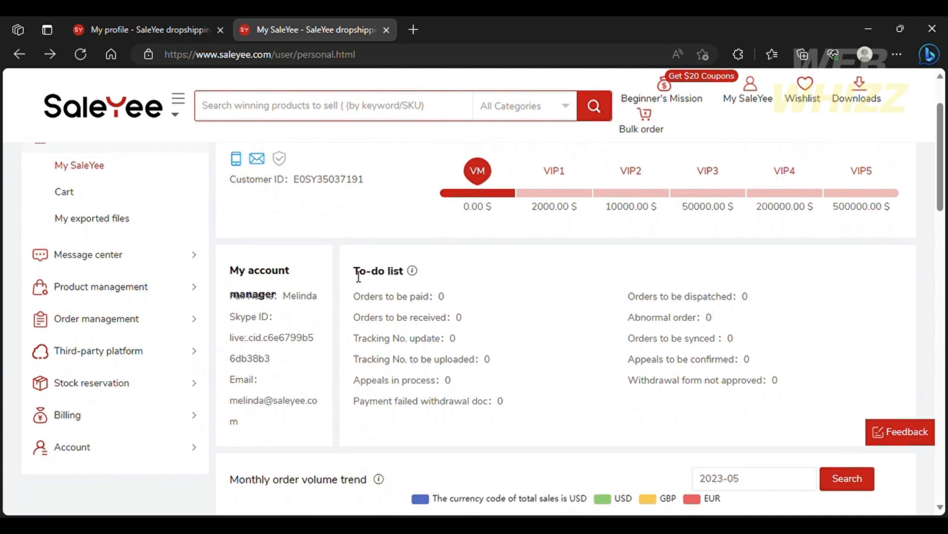
scroll("down", 3)
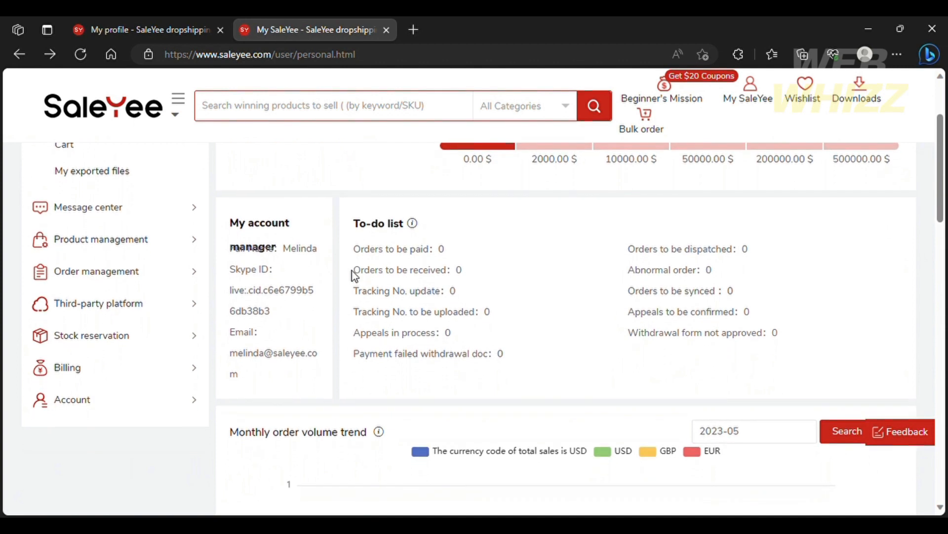
scroll("up", 3)
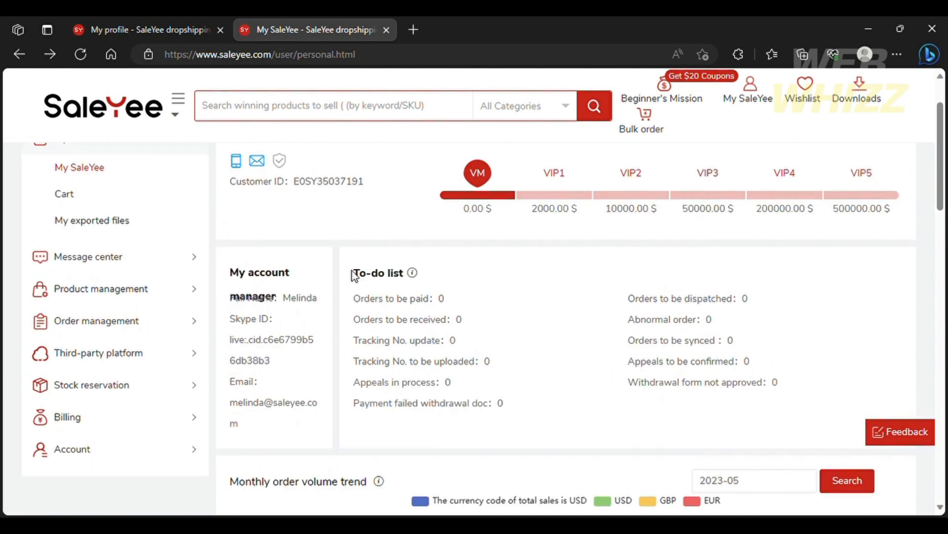
scroll("down", 3)
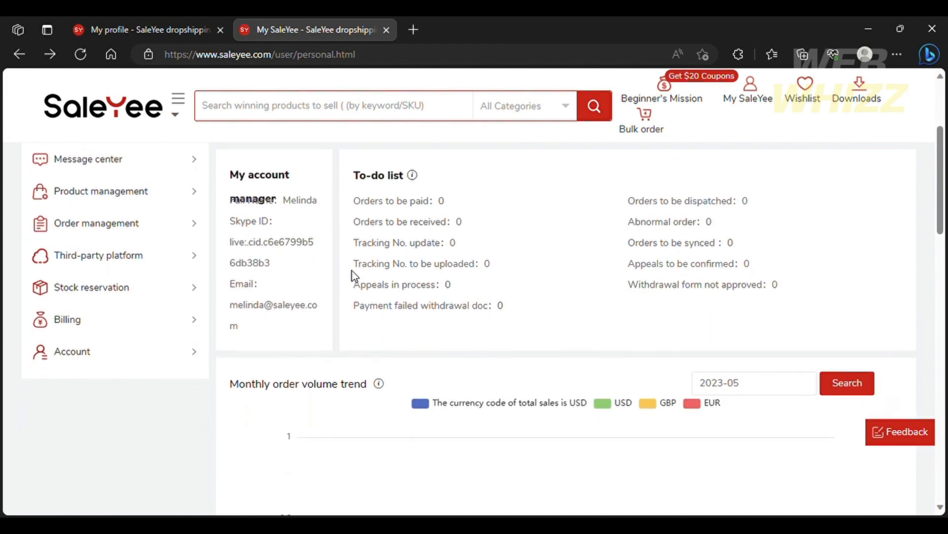
scroll("down", 3)
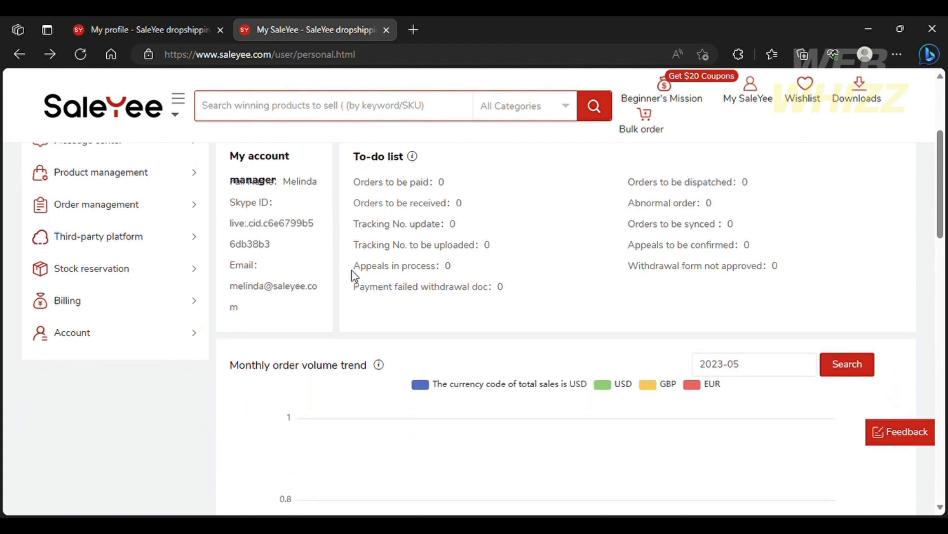
scroll("down", 3)
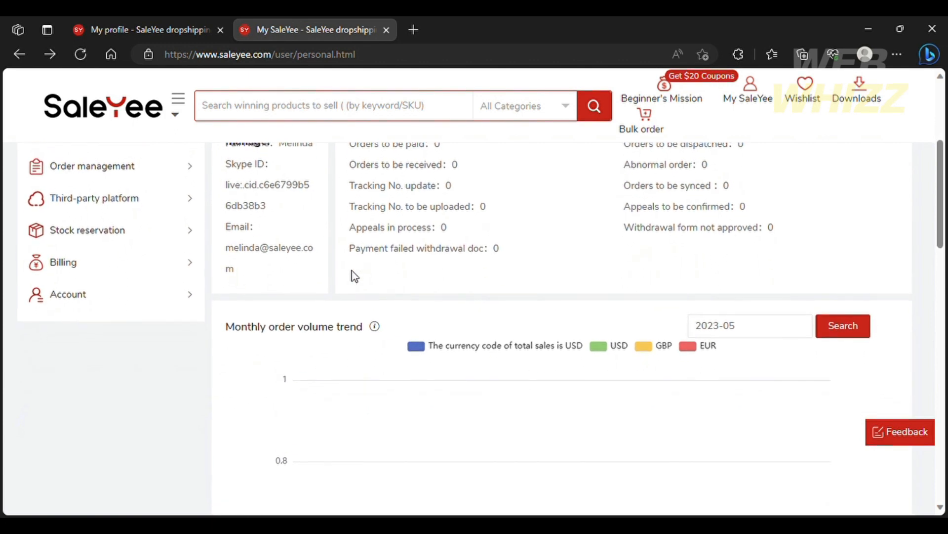
scroll("down", 3)
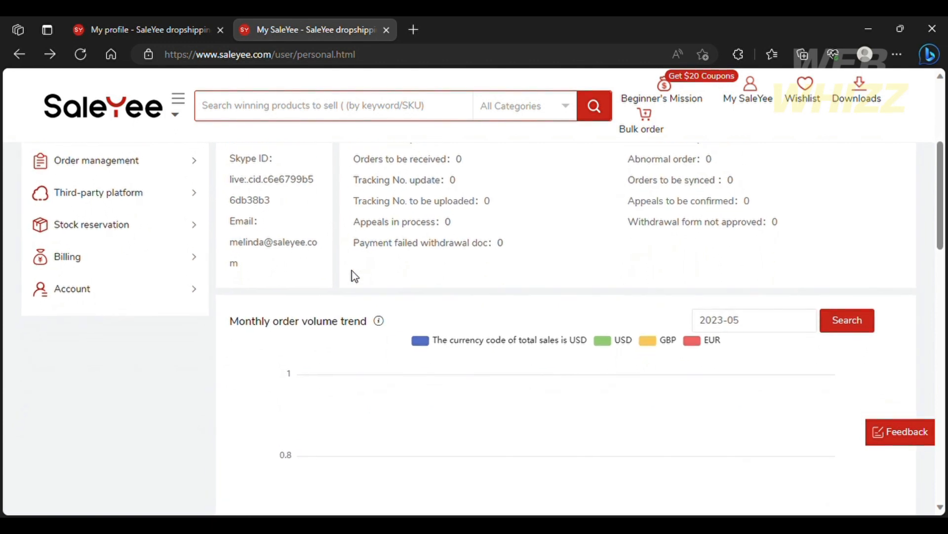
scroll("up", 3)
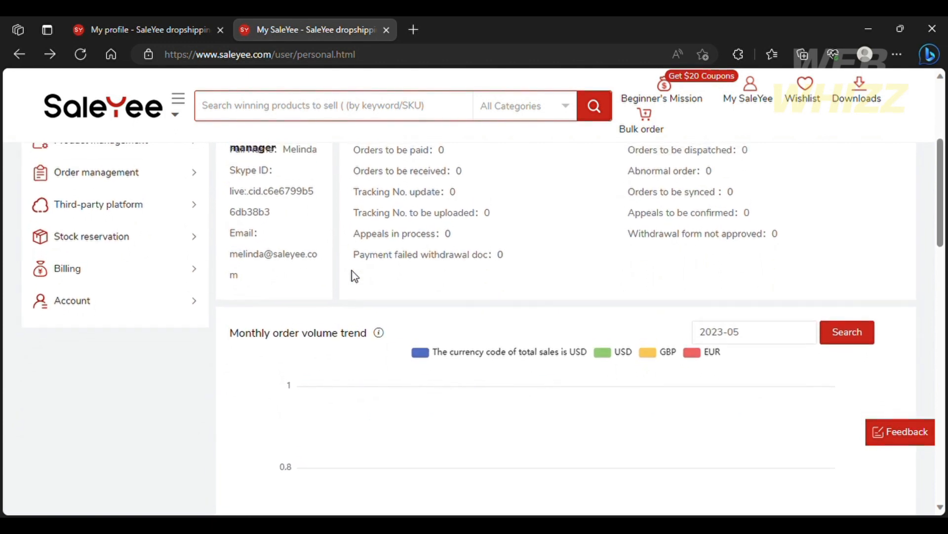
scroll("down", 3)
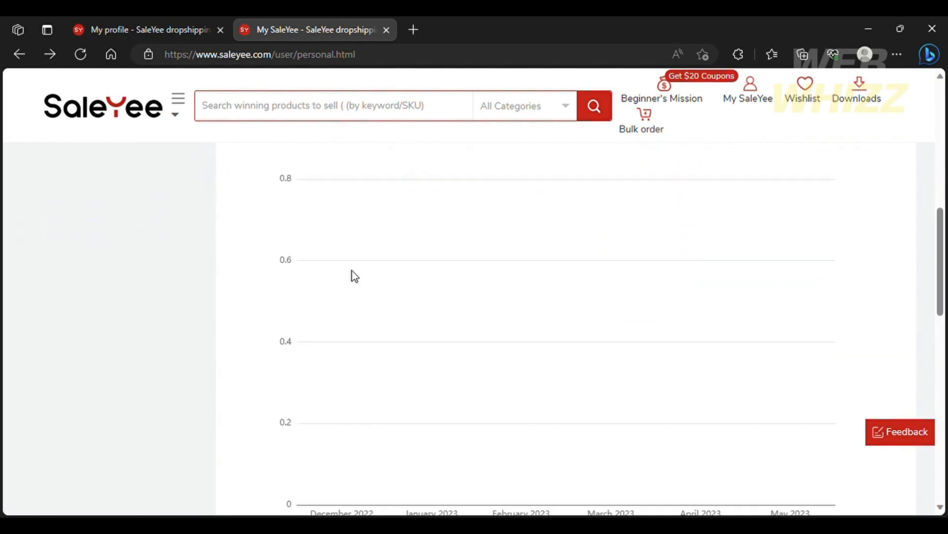
- Scroll down to the Sales volume ranking table for April 2023
scroll("down", 3)
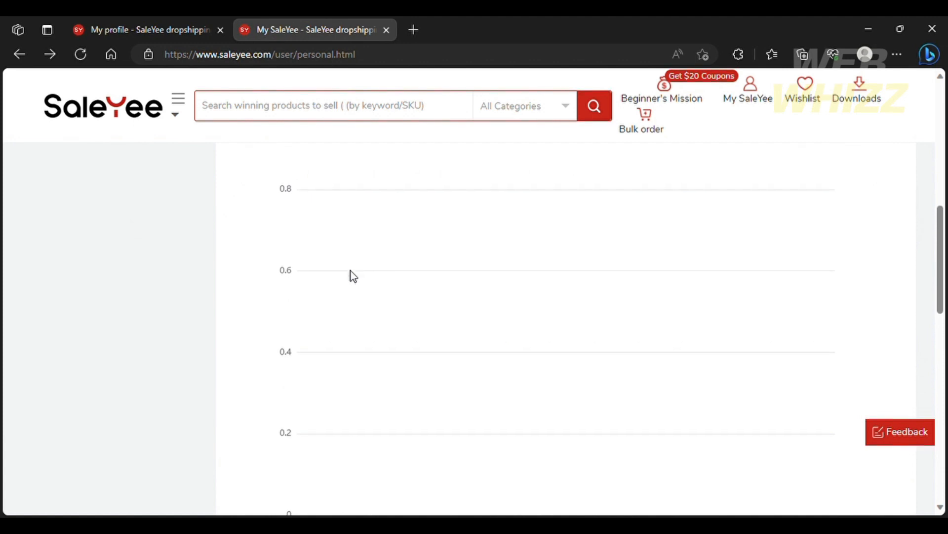
scroll("down", 3)
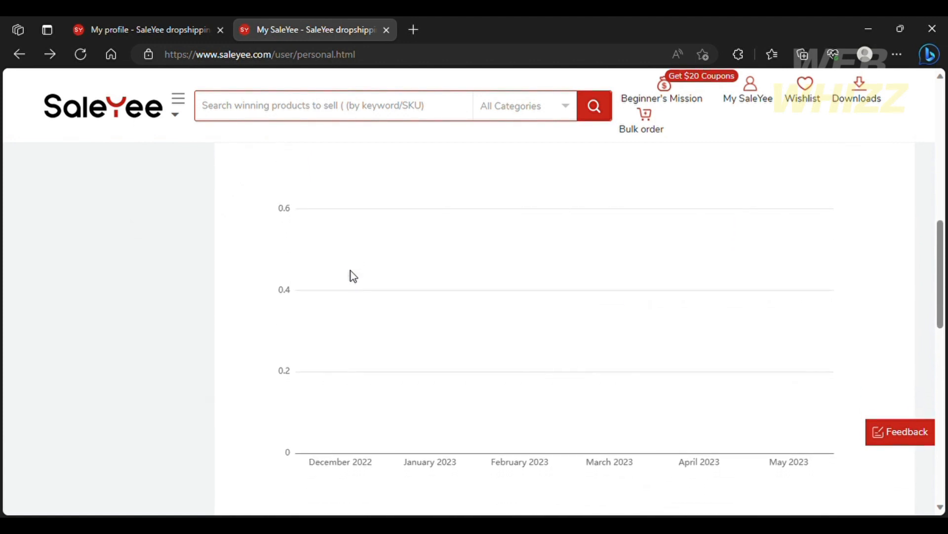
scroll("down", 3)
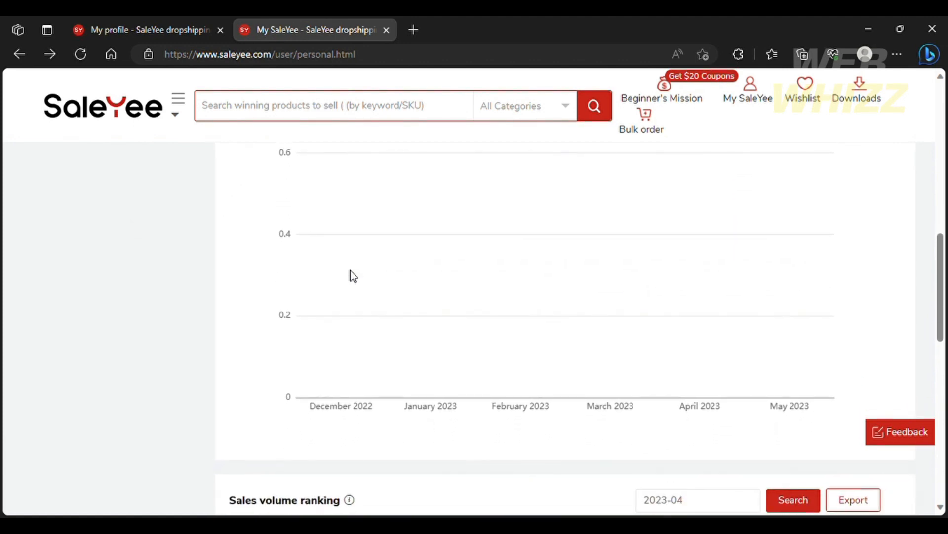
scroll("down", 3)
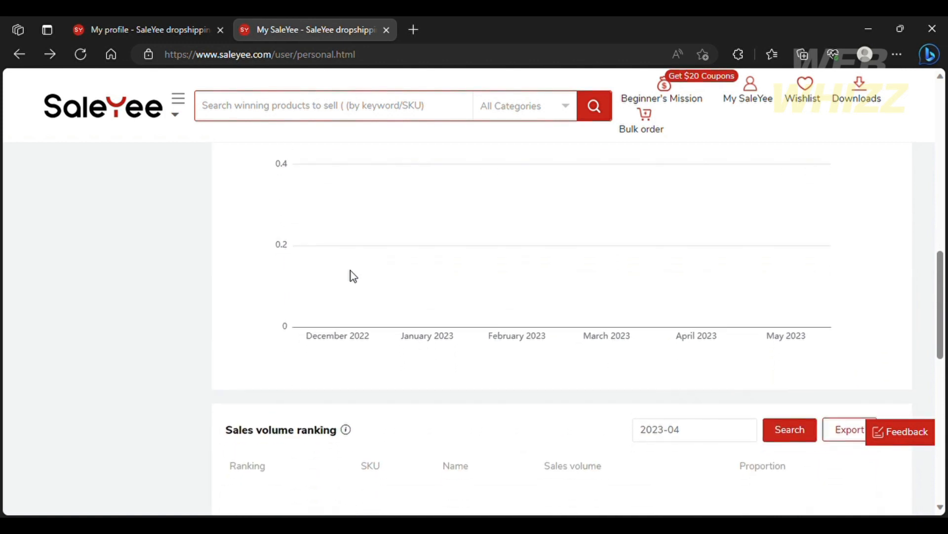
- Scroll to the bottom to show the empty Appeals ranking table for April 2023 and the footer
scroll("down", 3)
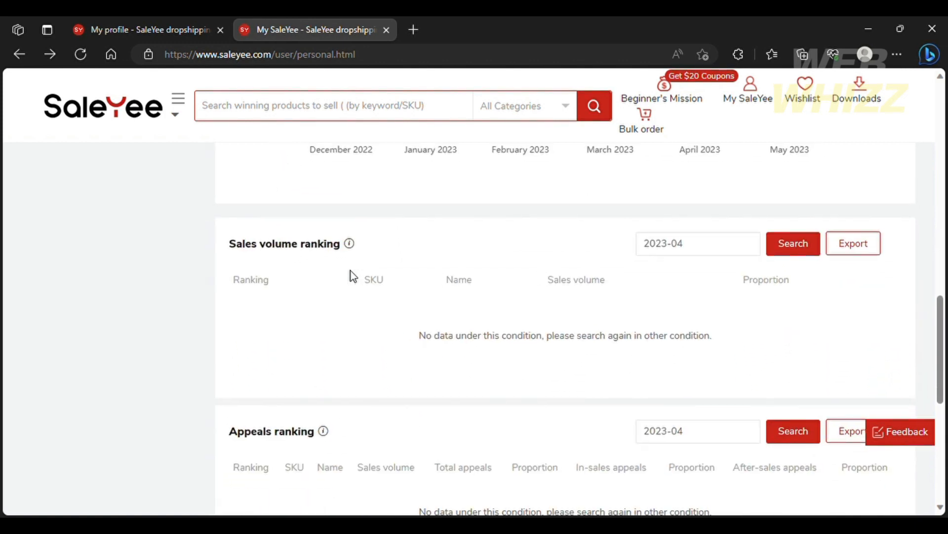
scroll("down", 3)
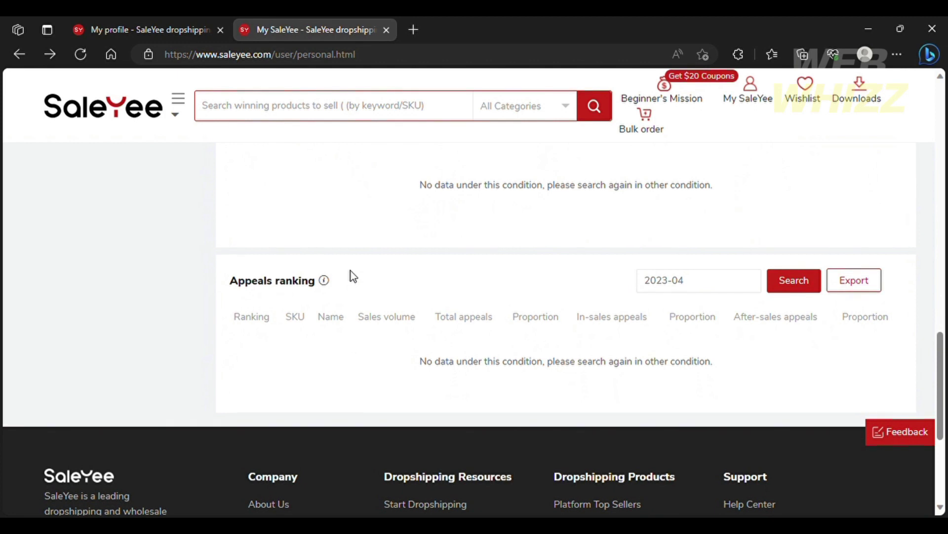
scroll("down", 3)
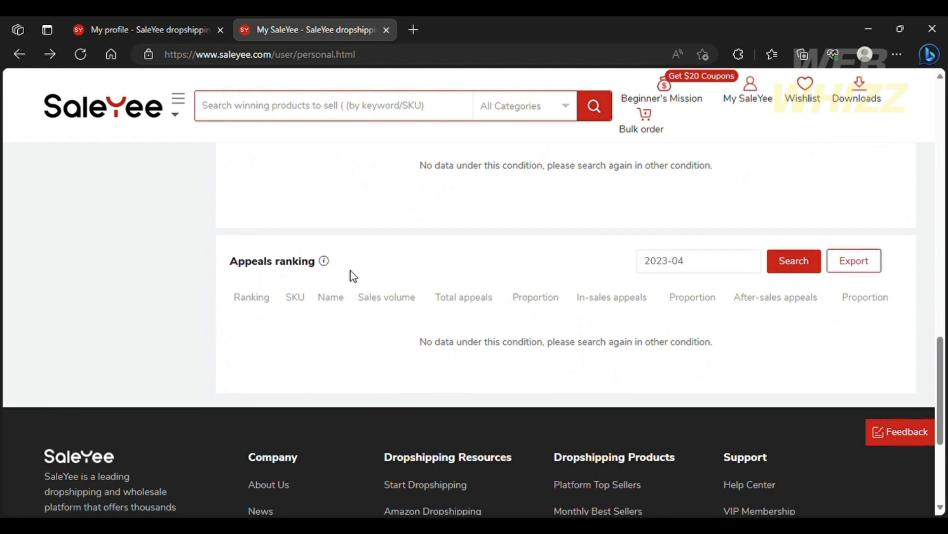